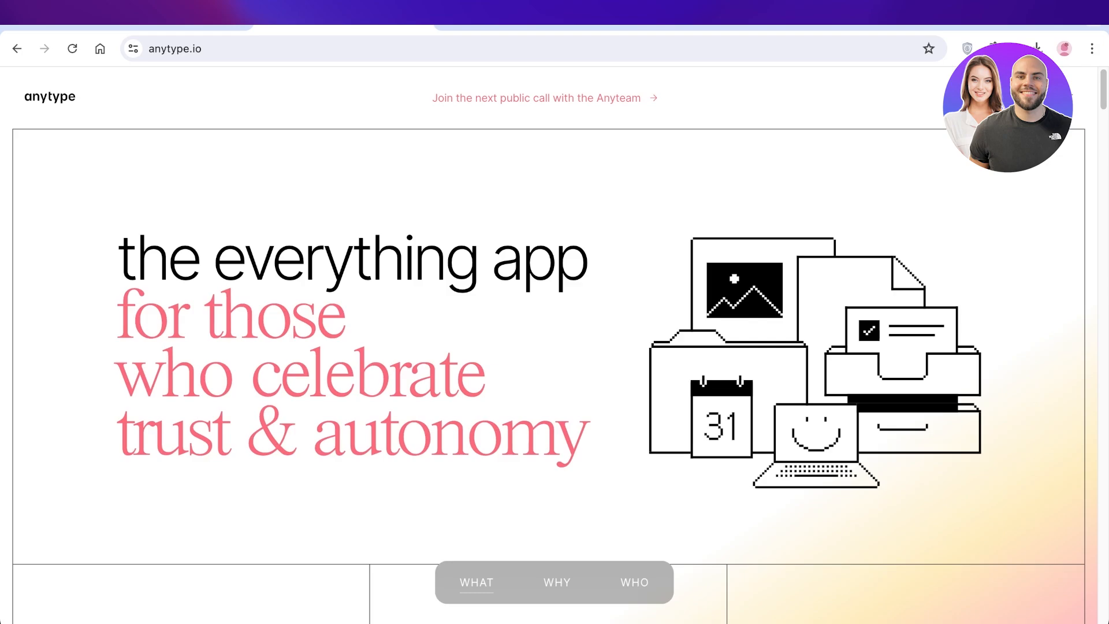
# - Scroll anytype.io past the features and privacy sections down to the download area
pyautogui.scroll(-3)
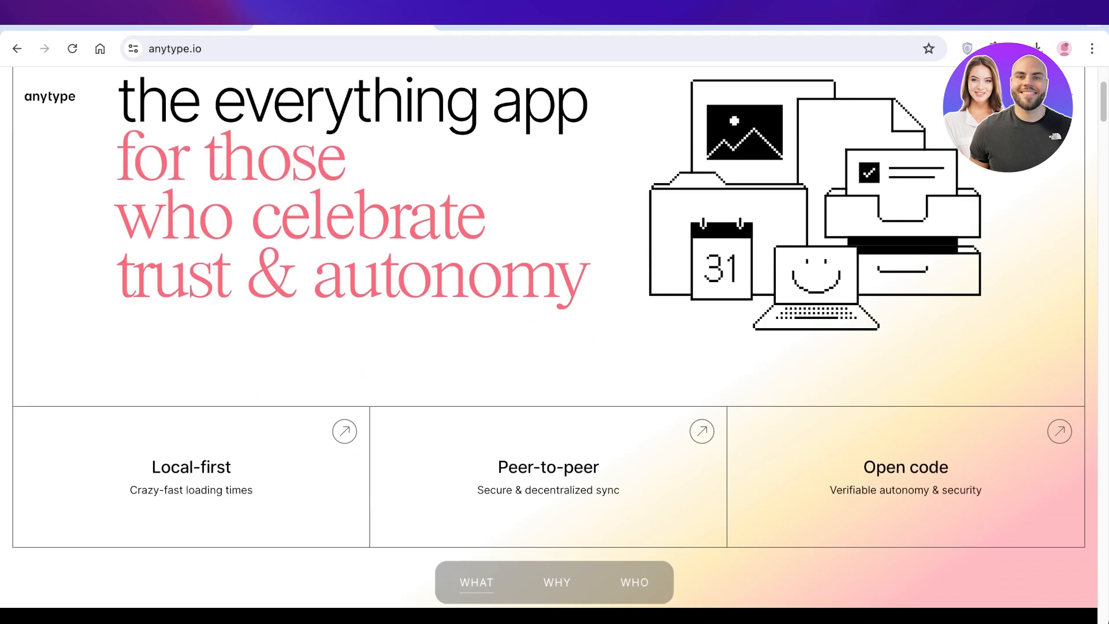
pyautogui.scroll(-3)
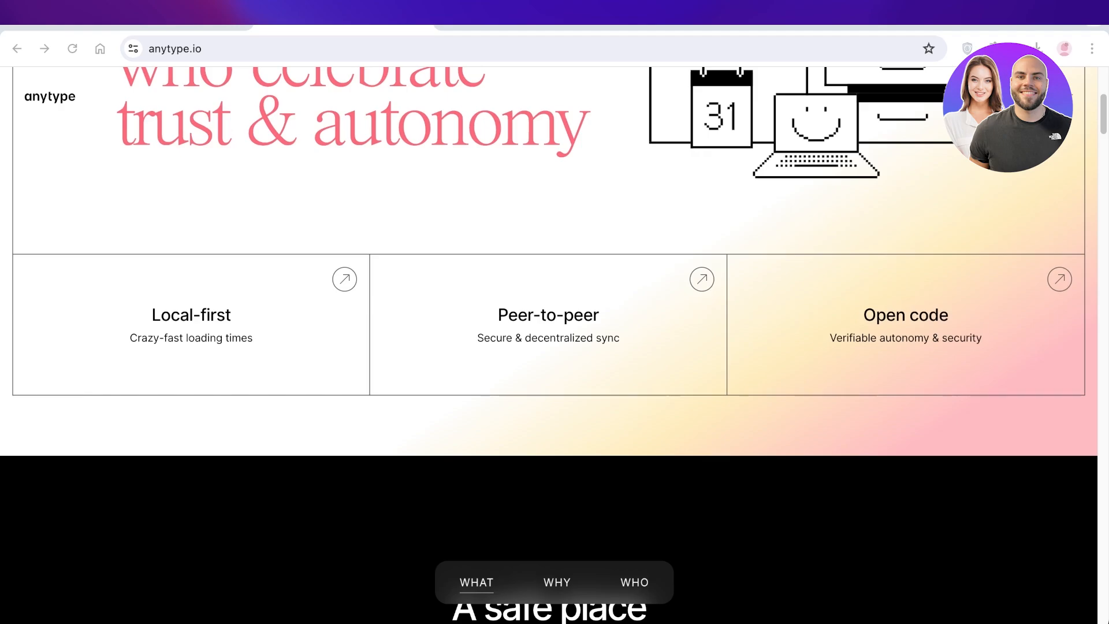
pyautogui.scroll(-3)
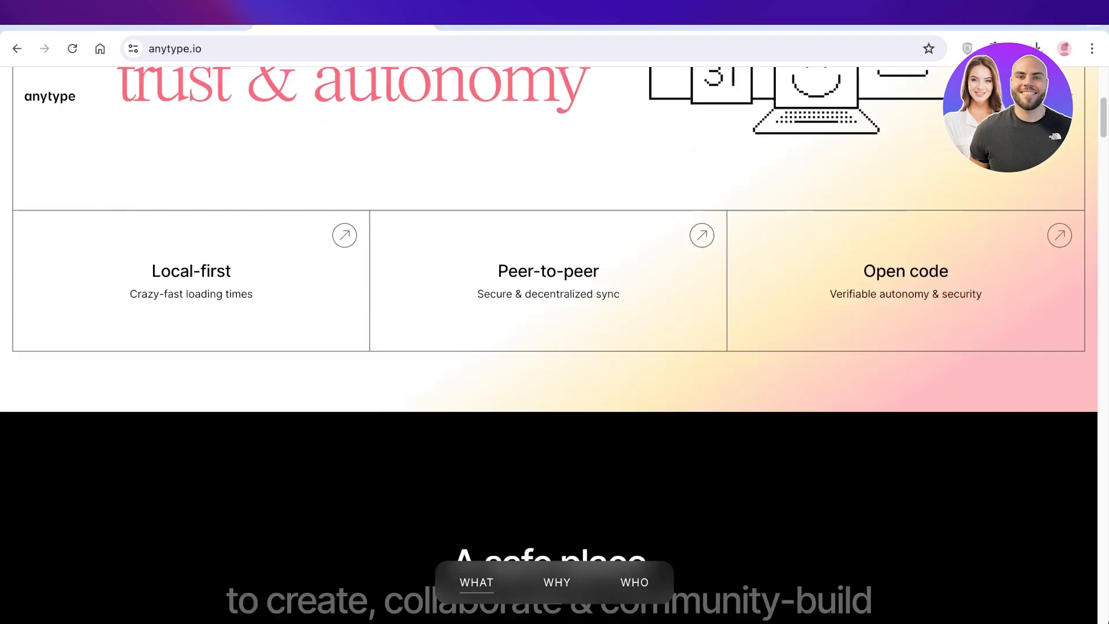
pyautogui.scroll(-3)
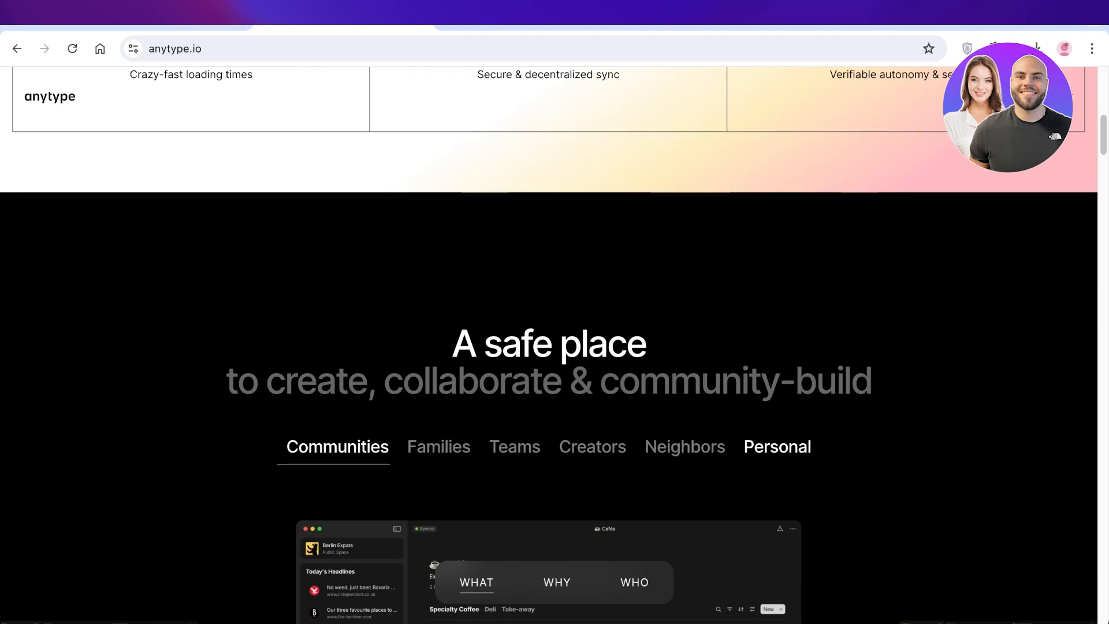
pyautogui.scroll(-3)
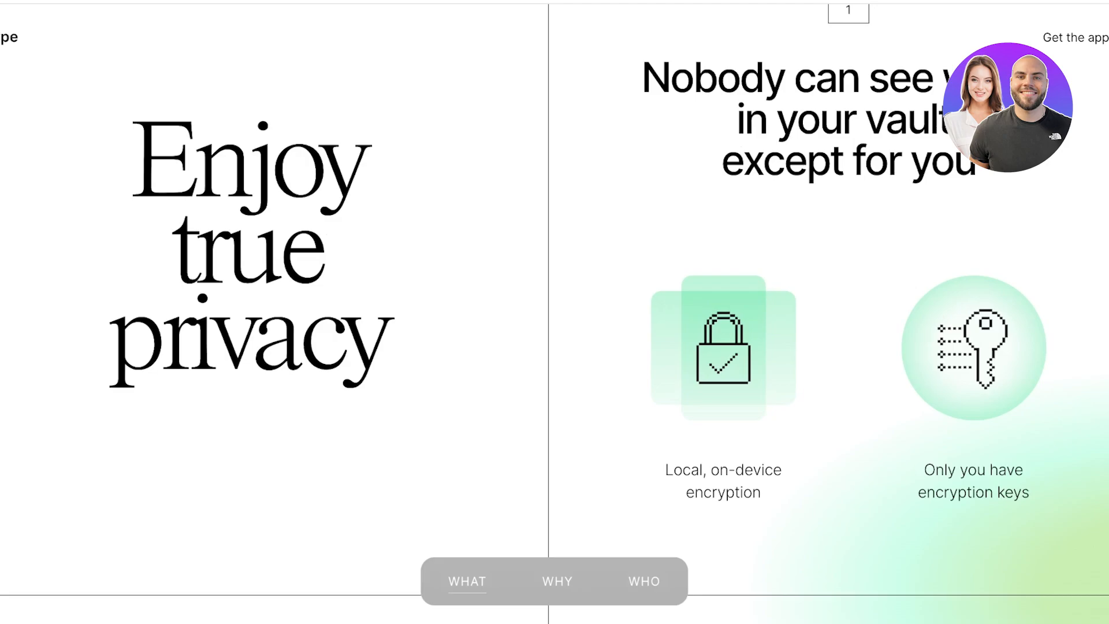
pyautogui.scroll(-3)
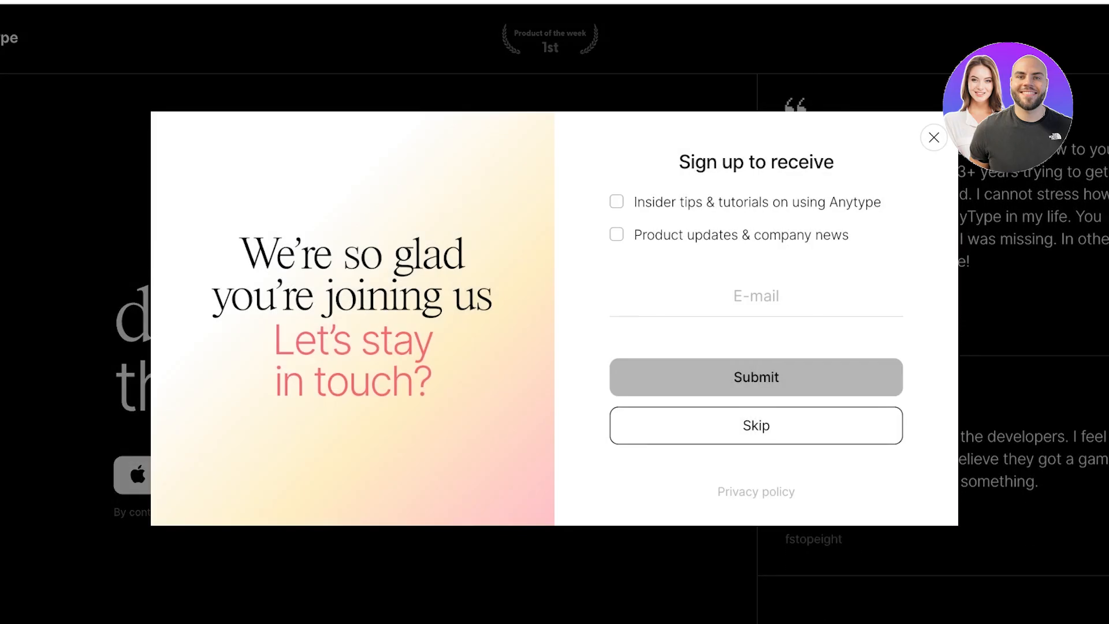
# - Skip the newsletter sign-up popup to reveal the download-the-beta section
pyautogui.scroll(-3)
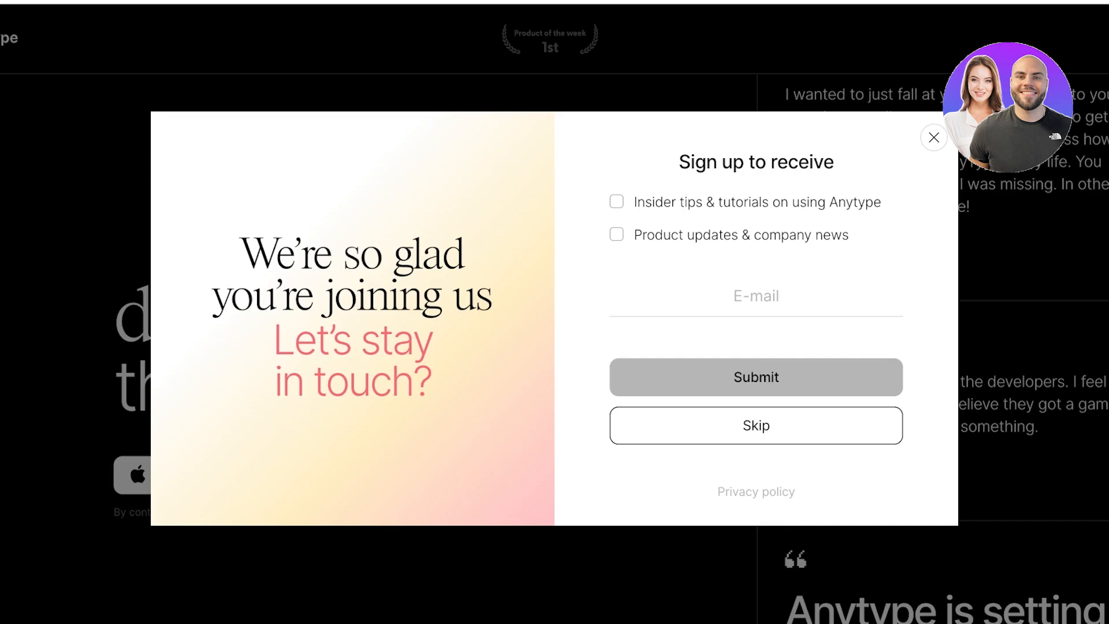
pyautogui.scroll(-3)
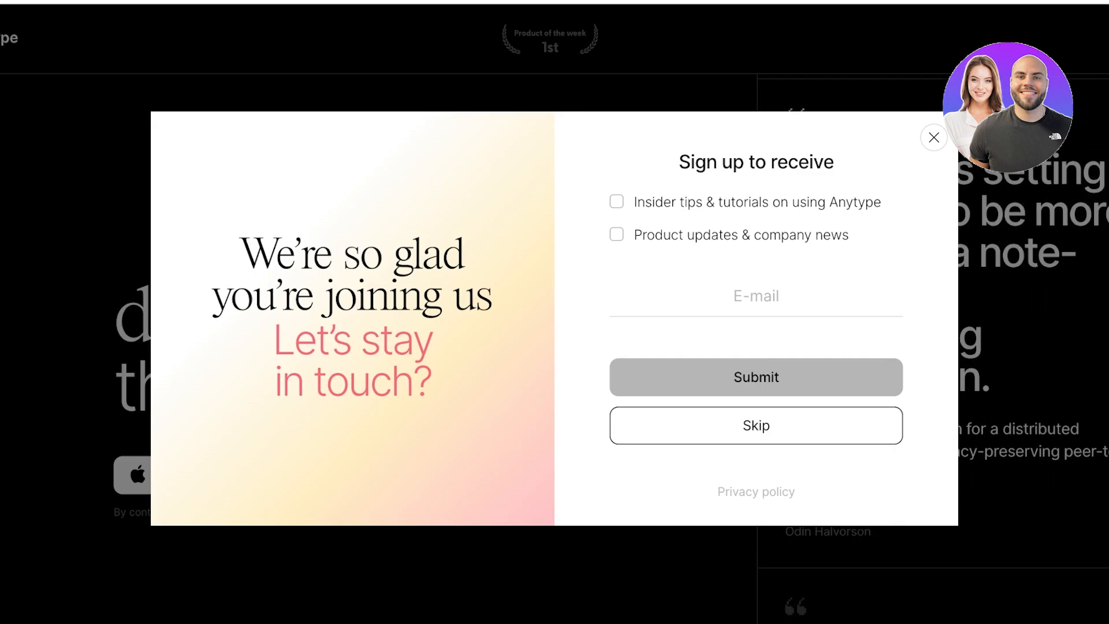
pyautogui.click(934, 138)
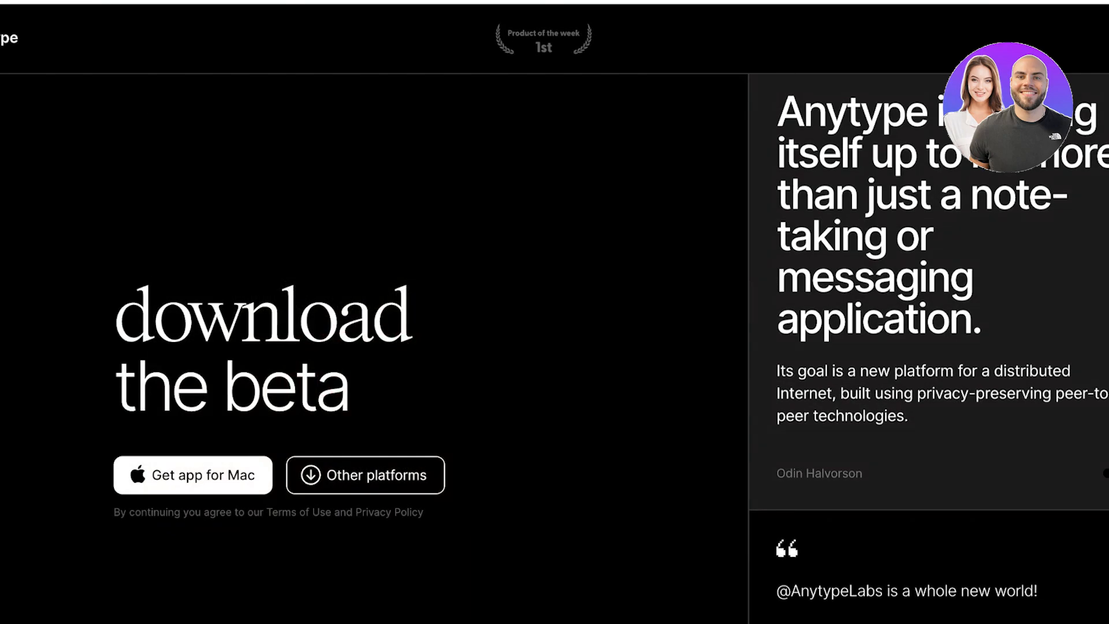
pyautogui.click(364, 475)
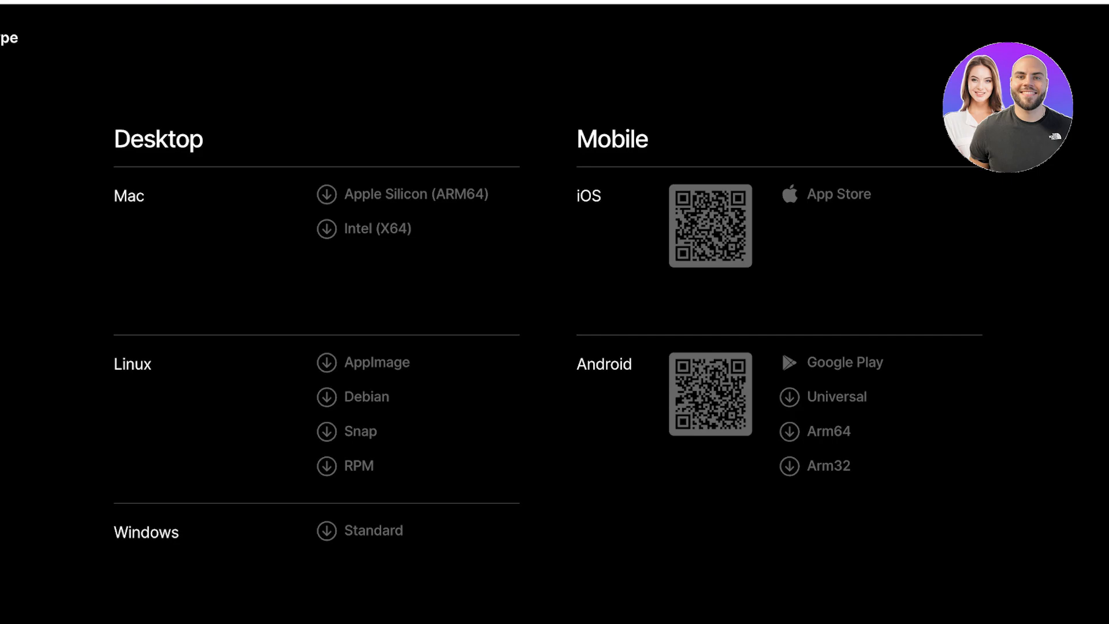
pyautogui.scroll(-3)
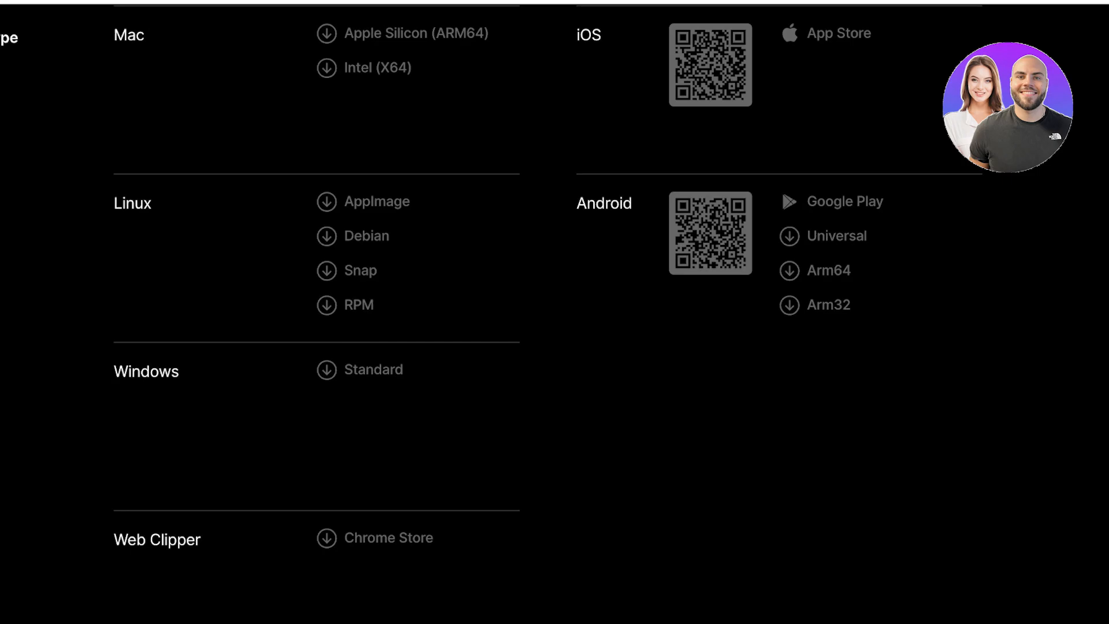
pyautogui.scroll(-3)
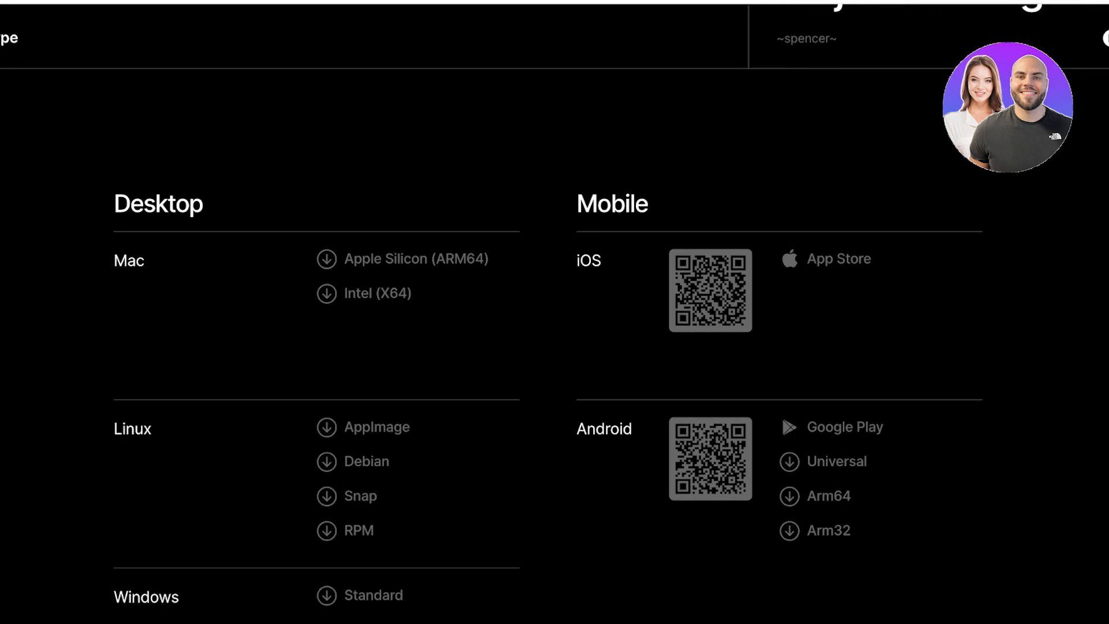
pyautogui.scroll(-3)
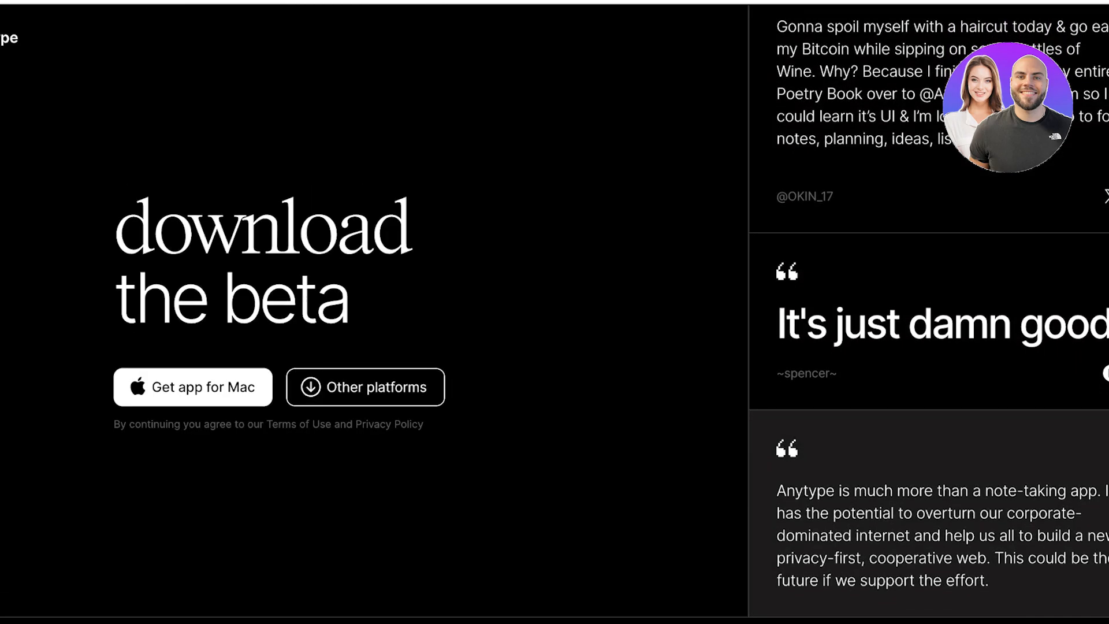
# - Launch the newly downloaded Anytype app from the Dock
pyautogui.scroll(-3)
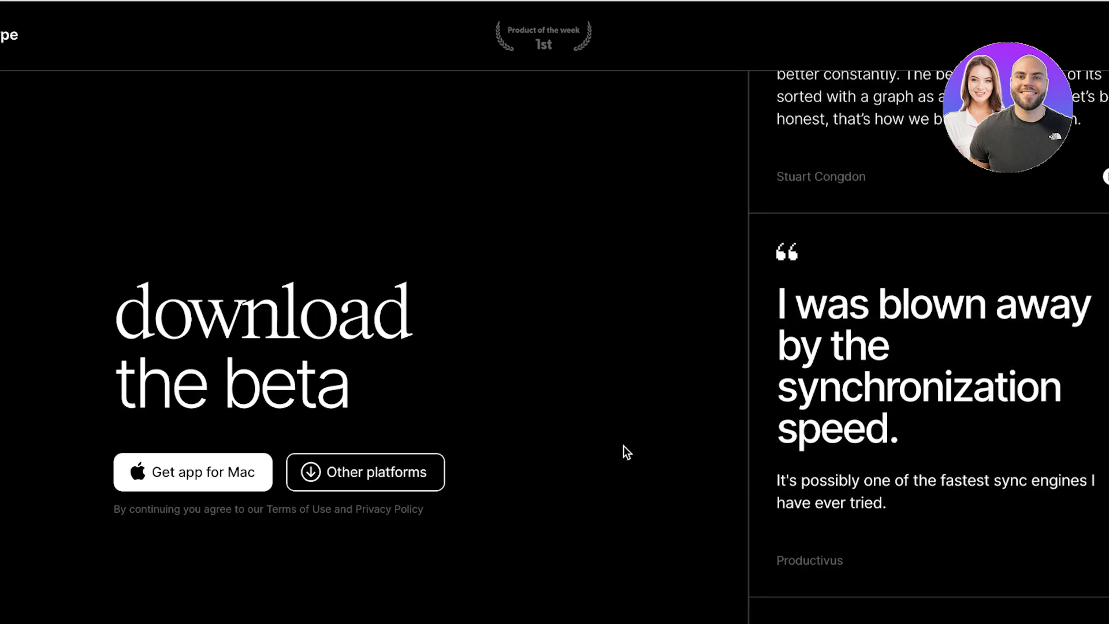
pyautogui.scroll(-3)
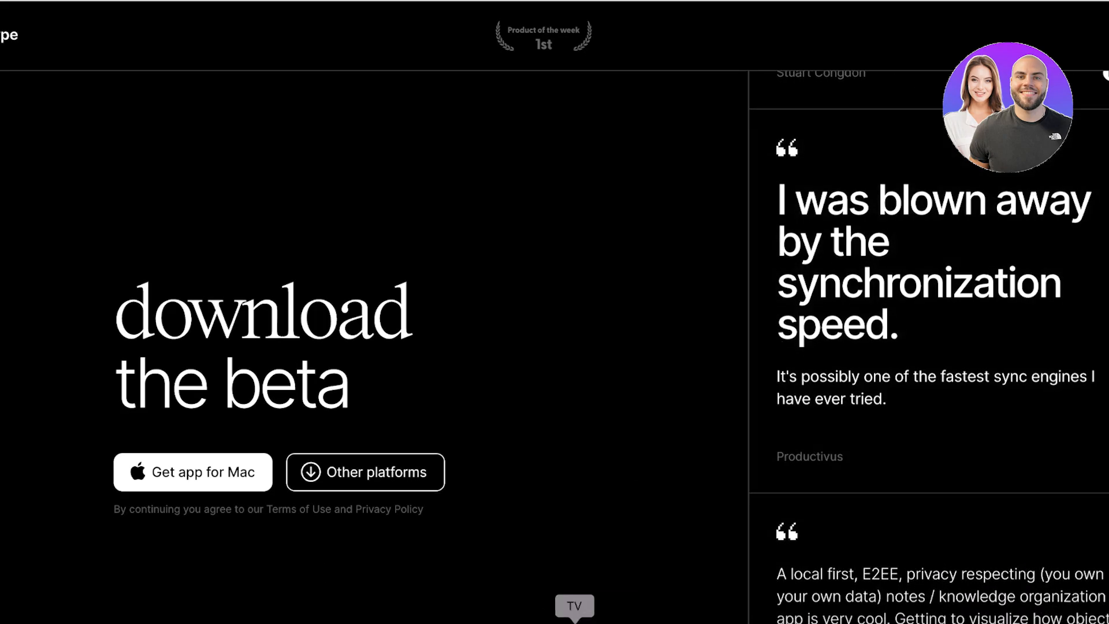
pyautogui.scroll(-3)
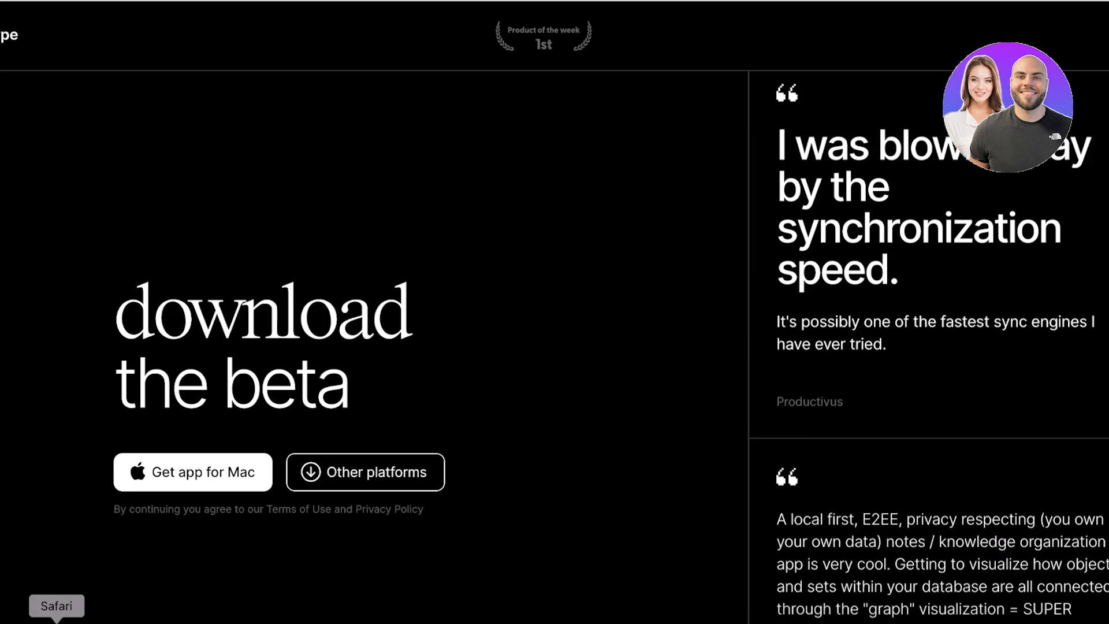
pyautogui.scroll(-3)
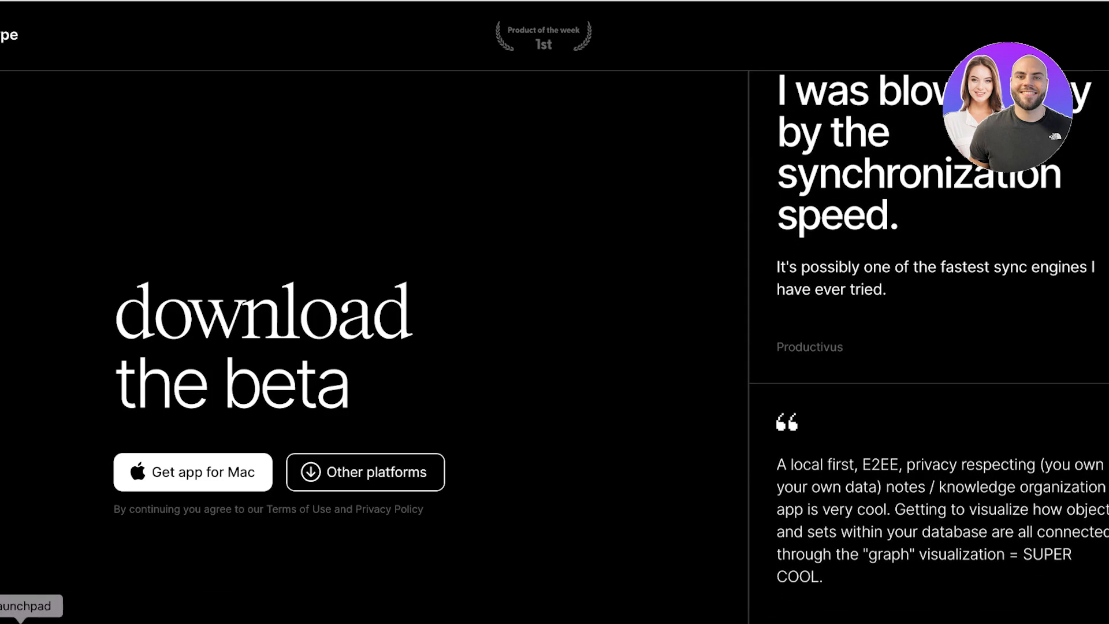
pyautogui.click(23, 605)
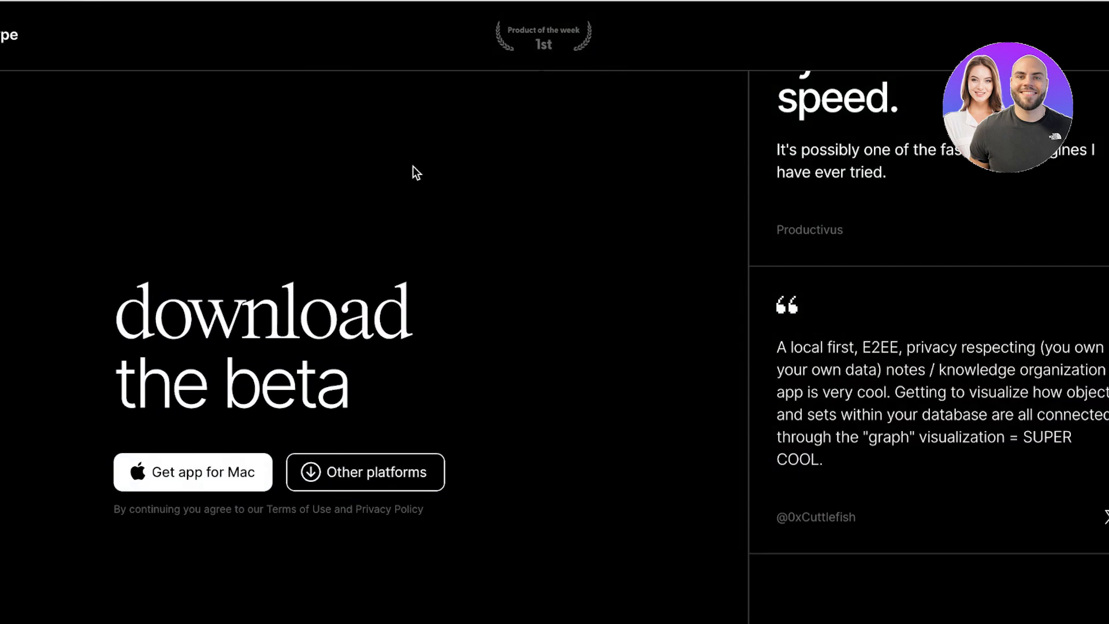
pyautogui.scroll(-3)
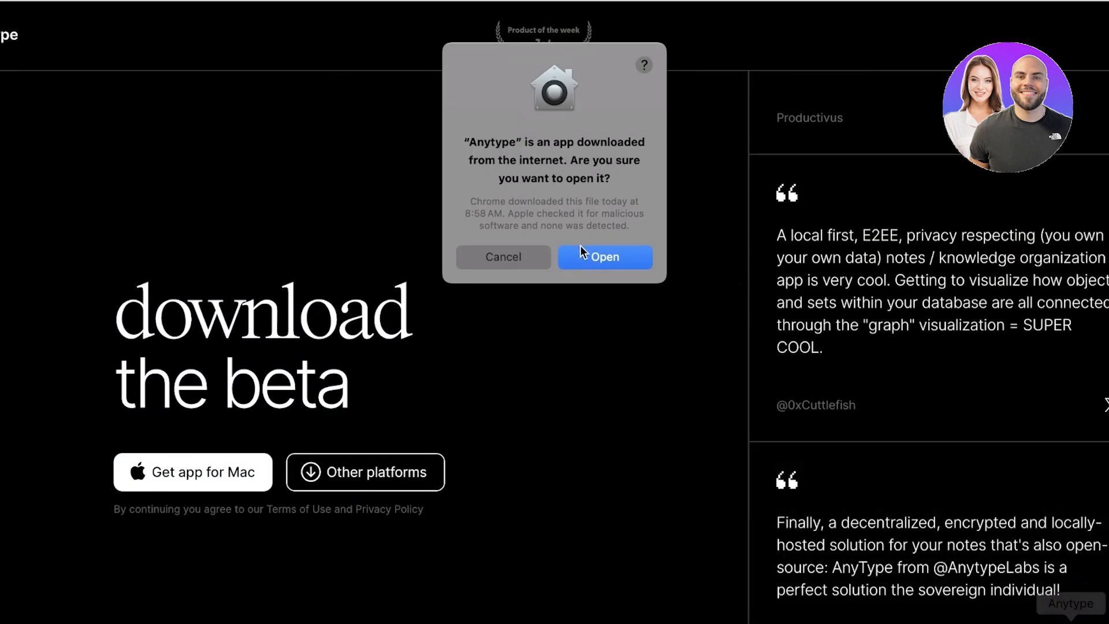
# - Confirm opening Anytype, create a new vault, and enter it as 'Lily Davi'
pyautogui.click(604, 256)
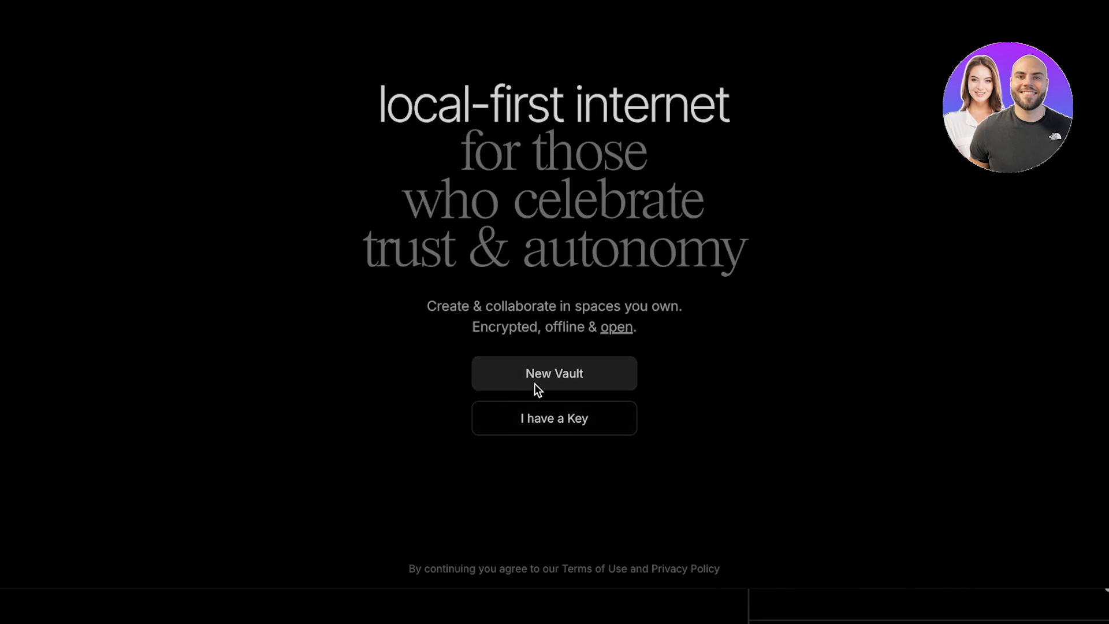
pyautogui.moveTo(553, 418)
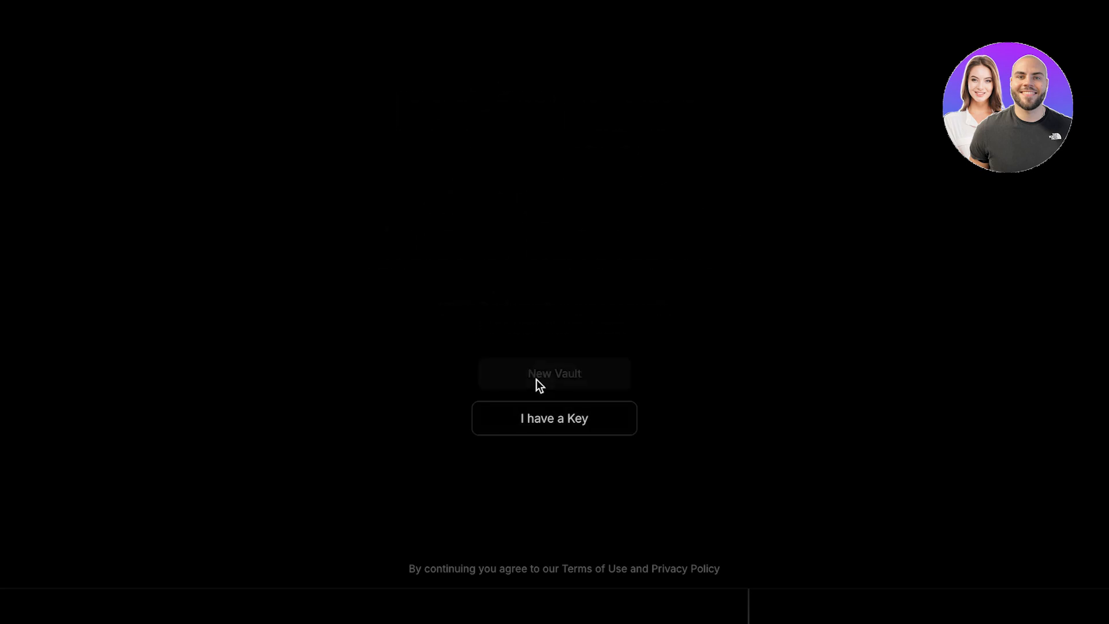
pyautogui.click(554, 374)
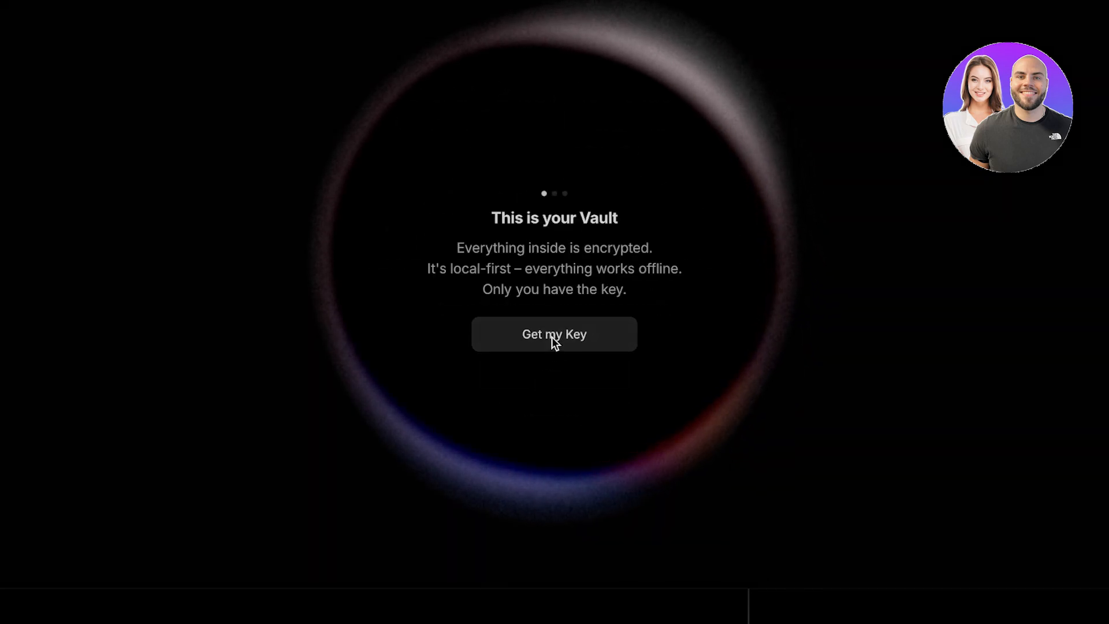
pyautogui.click(554, 334)
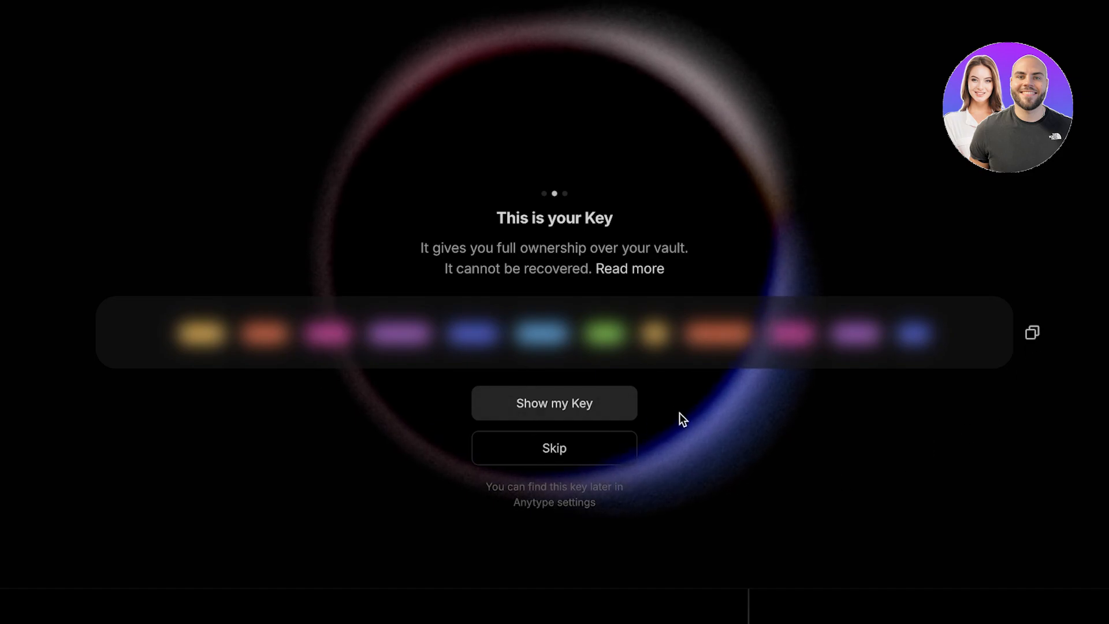
pyautogui.moveTo(361, 569)
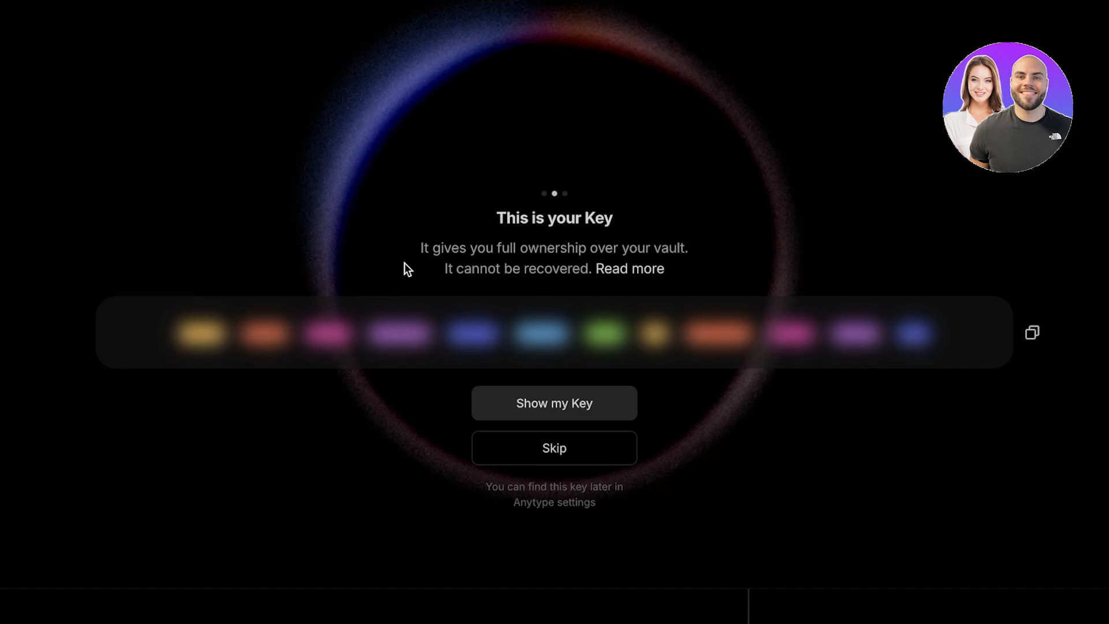
pyautogui.moveTo(786, 353)
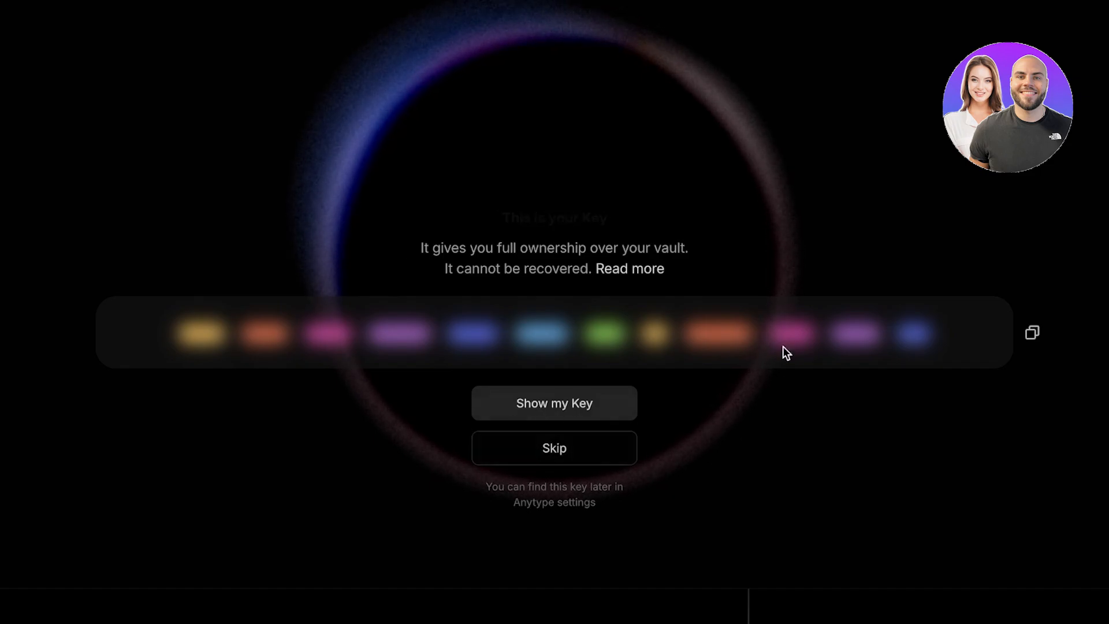
pyautogui.click(554, 447)
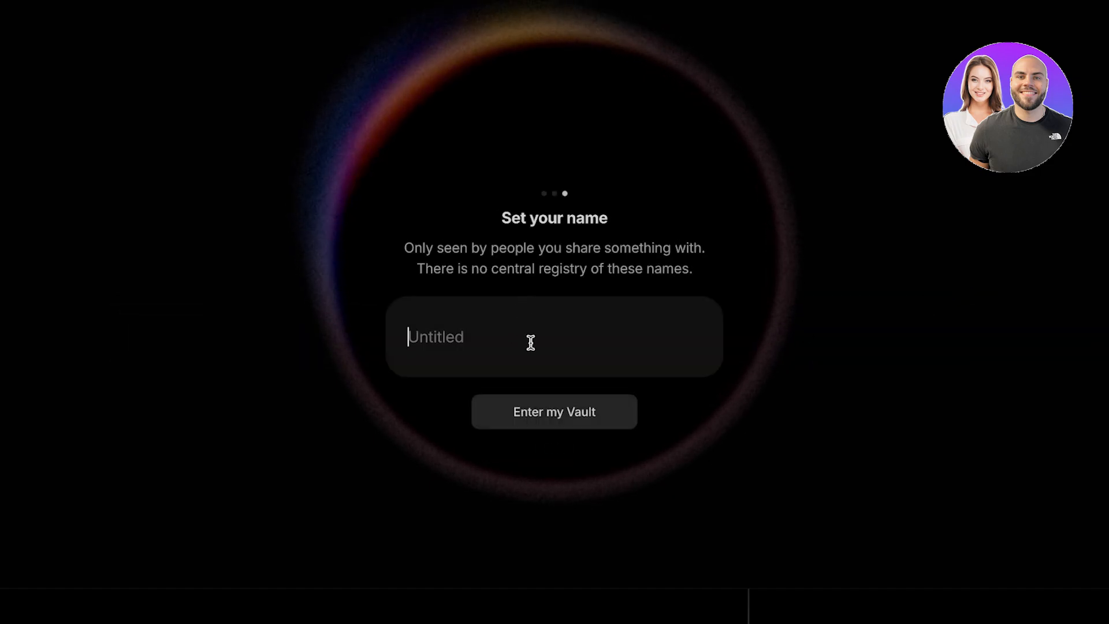
pyautogui.write('Lily Davi')
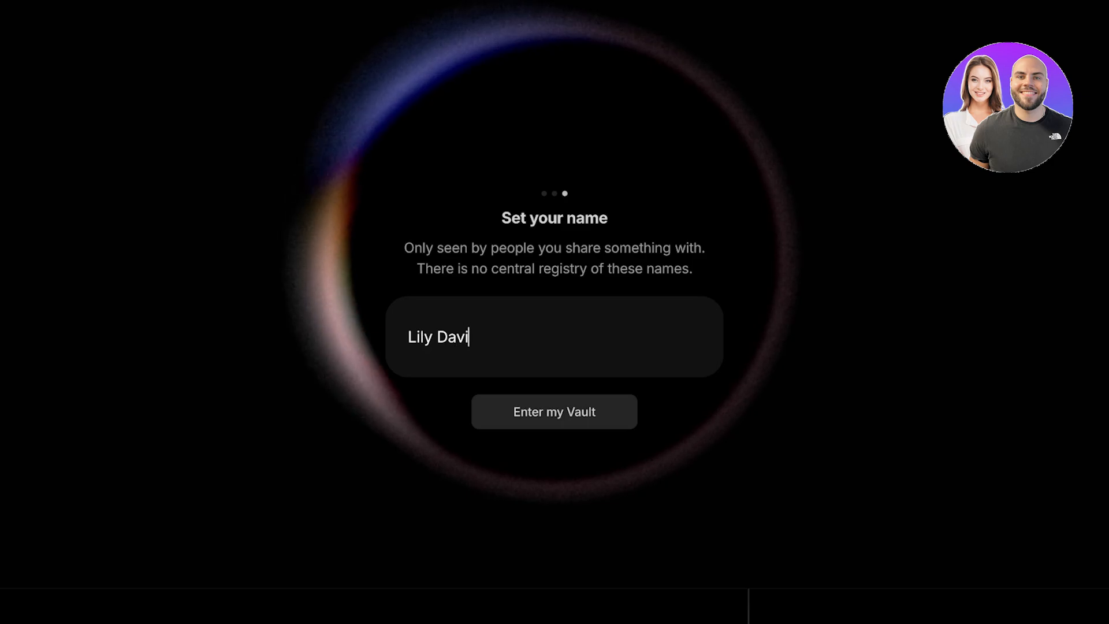
pyautogui.click(554, 412)
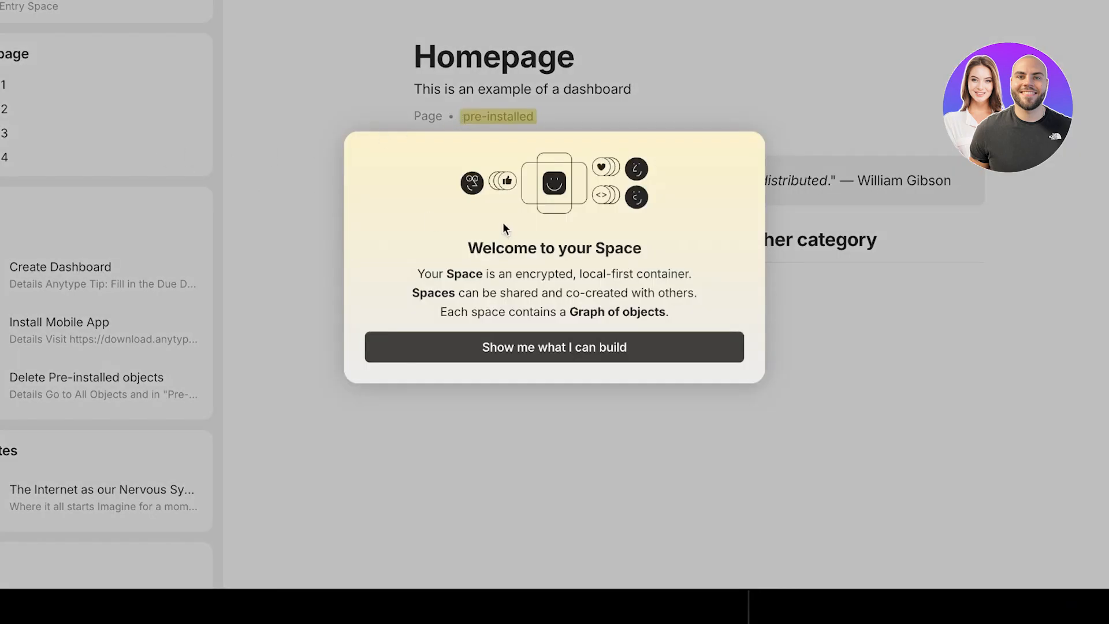
# - Browse the gallery's Work, Education, Project tracking, Food & Nutrition and Travel categories
pyautogui.click(553, 347)
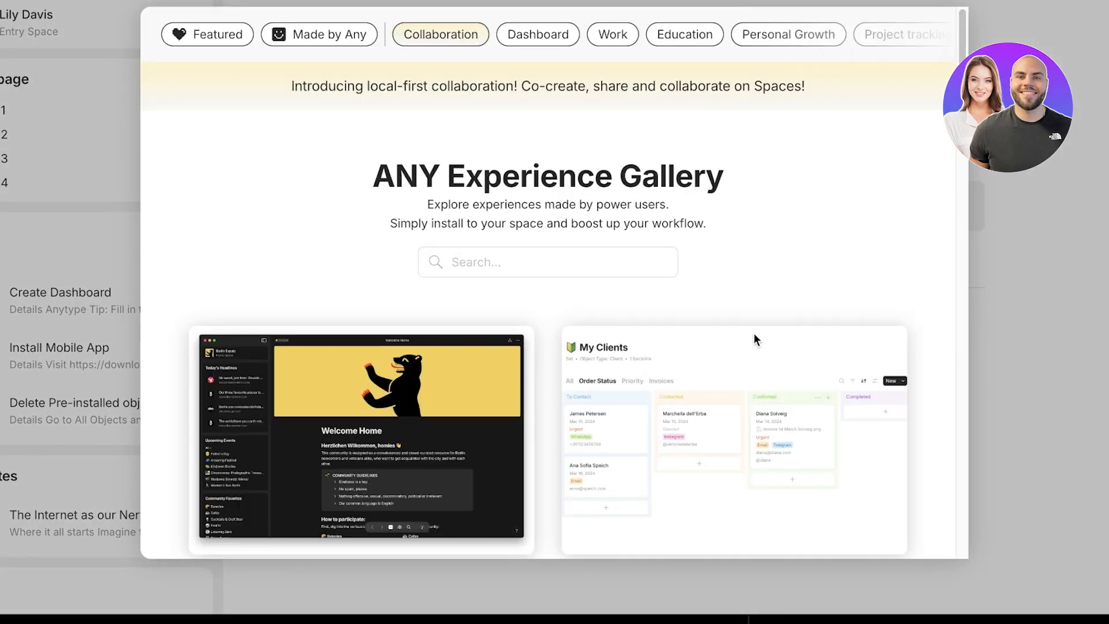
pyautogui.scroll(-3)
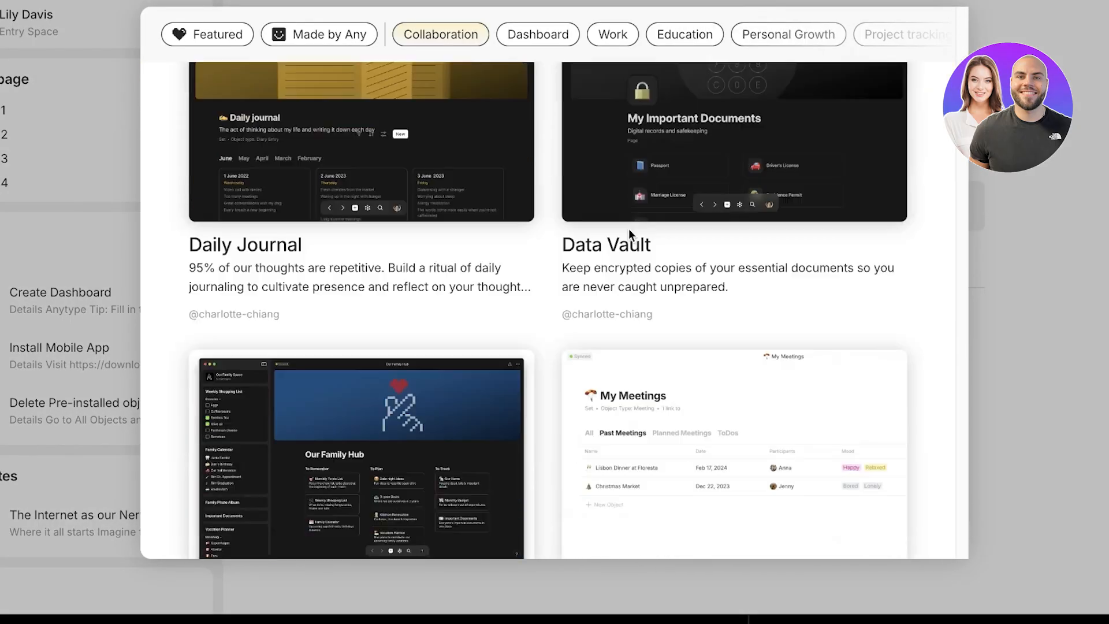
pyautogui.click(613, 34)
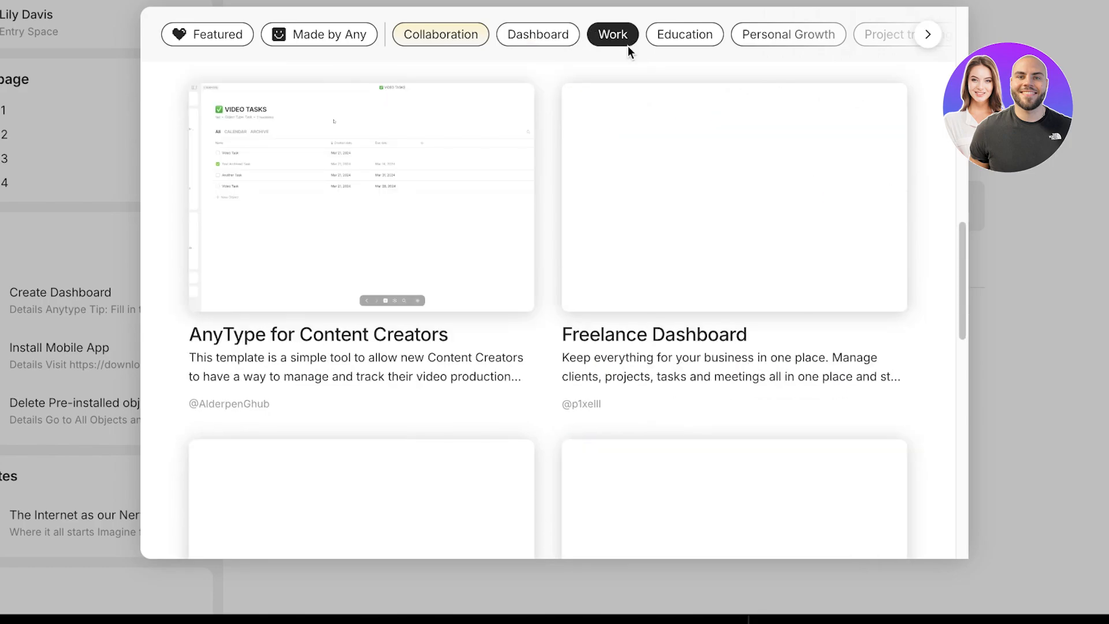
pyautogui.click(684, 34)
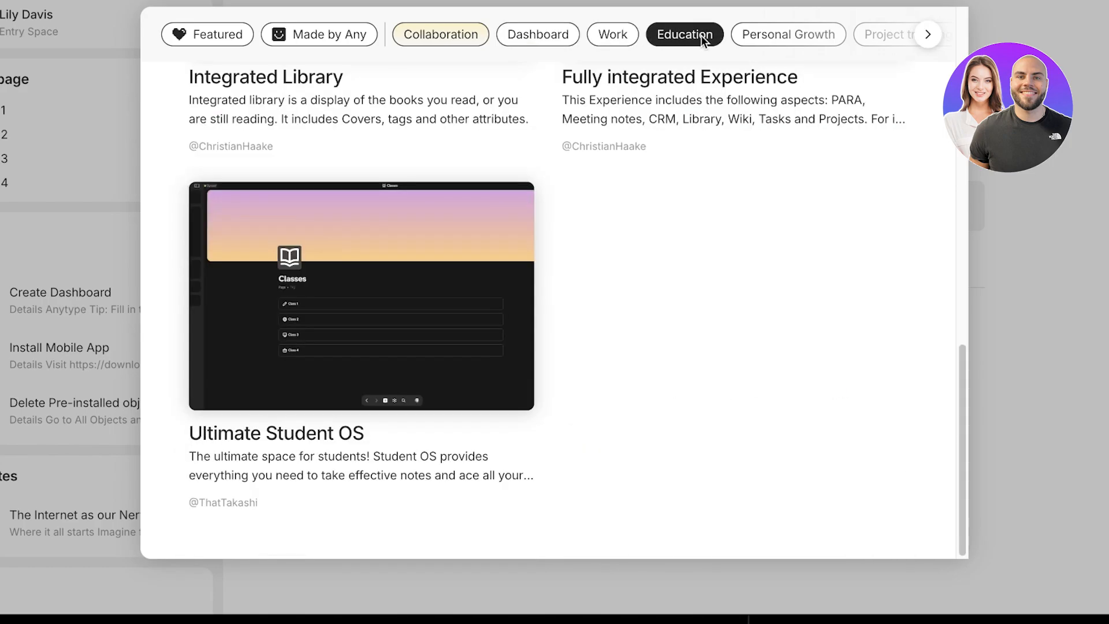
pyautogui.click(927, 34)
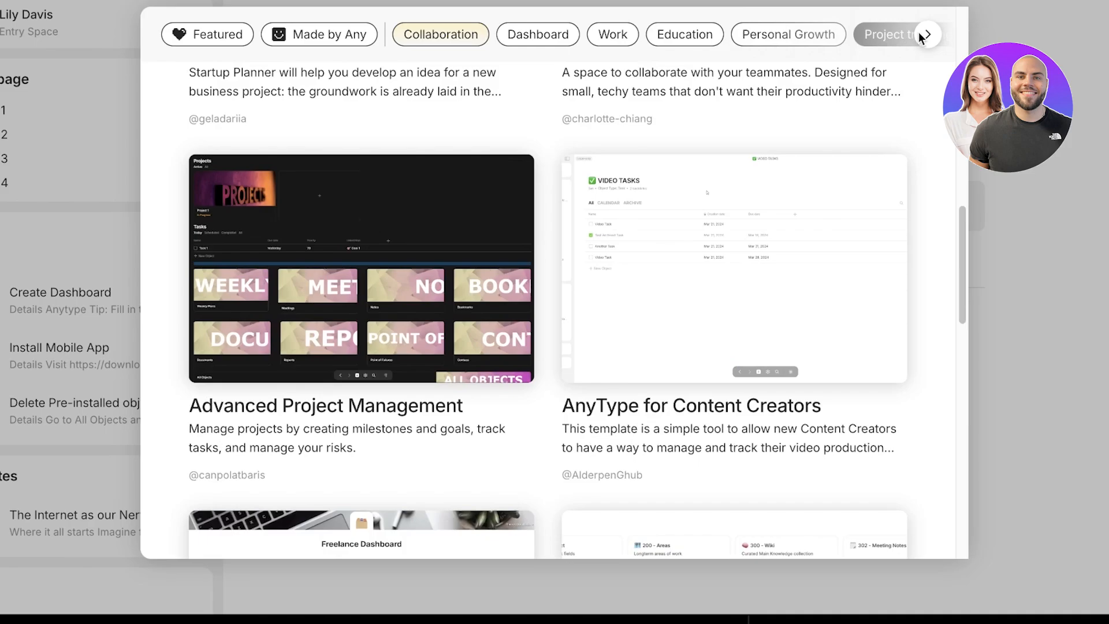
pyautogui.click(927, 34)
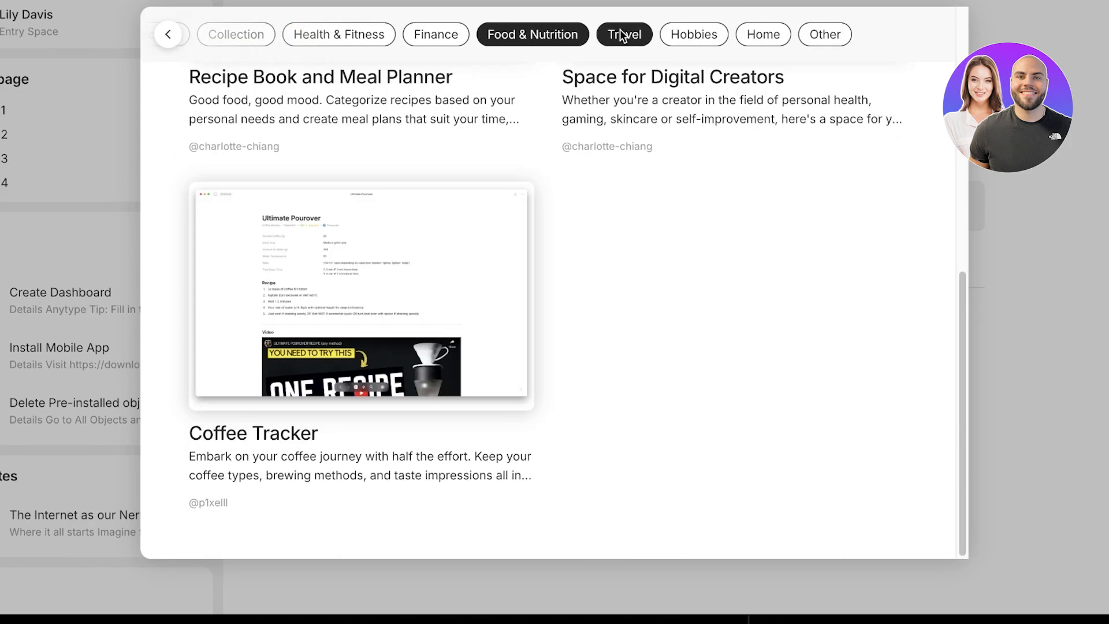
pyautogui.click(693, 34)
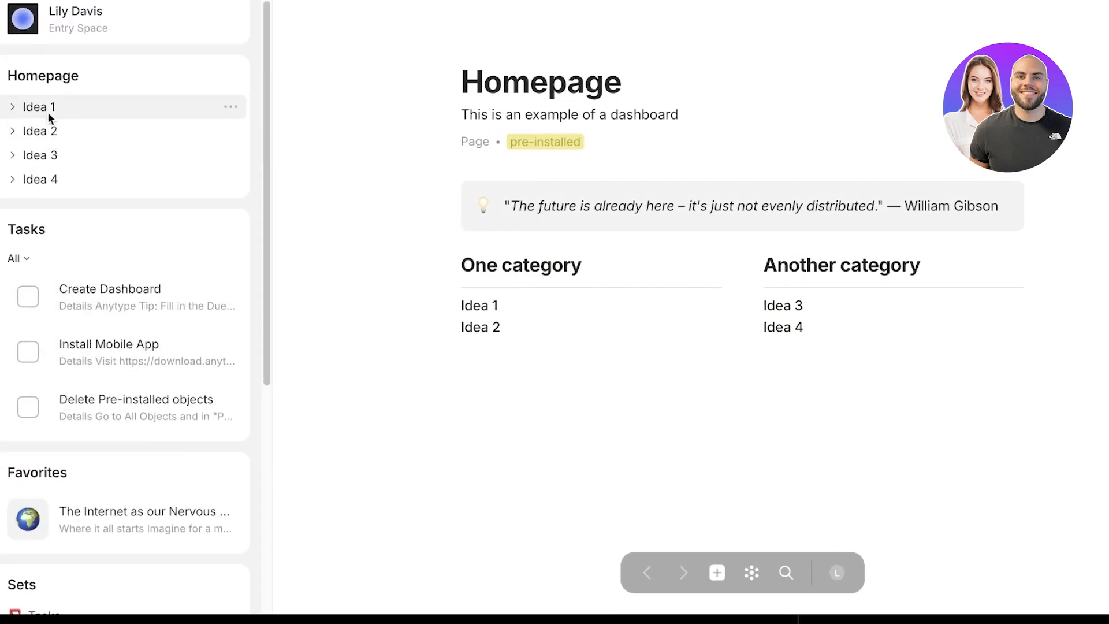
# - View space settings, dismiss the connect-objects tip, and open the Tasks set
pyautogui.click(78, 19)
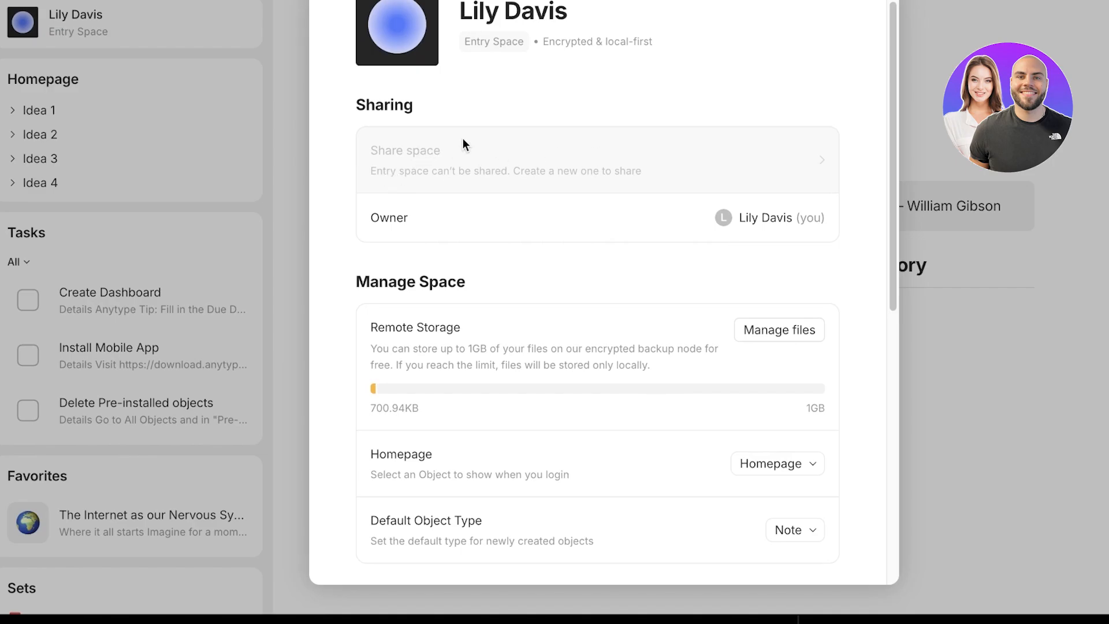
pyautogui.moveTo(879, 200)
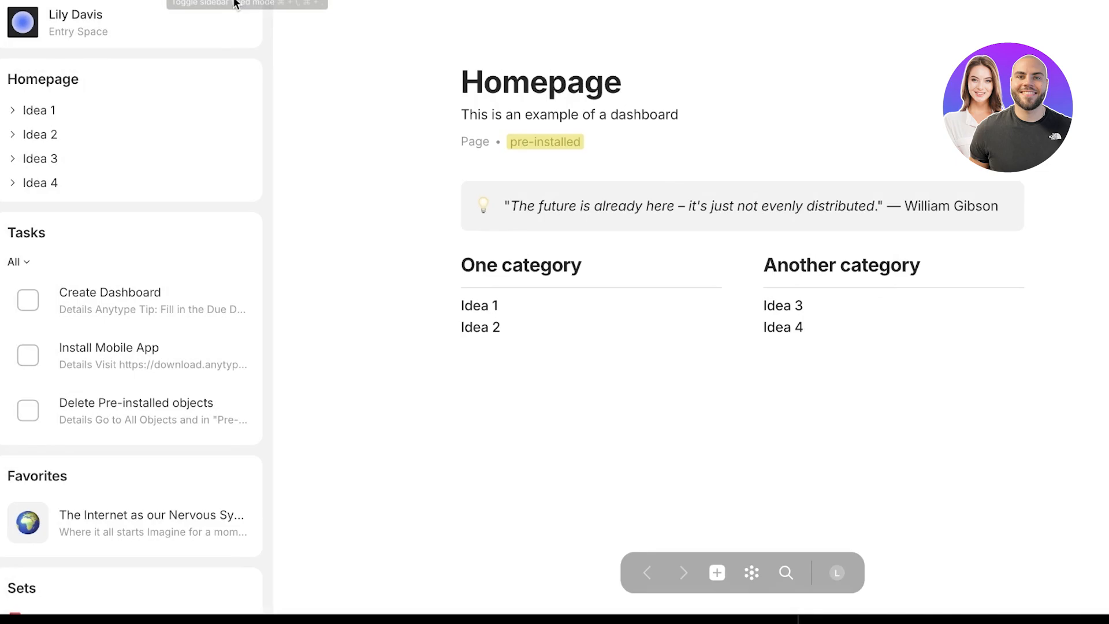
pyautogui.scroll(-3)
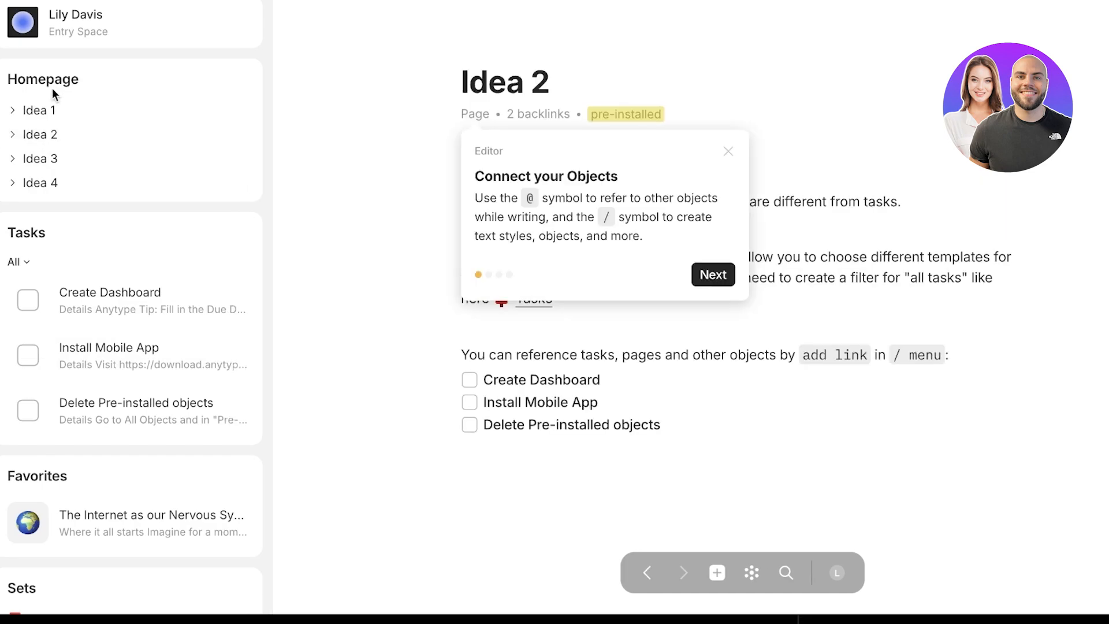
pyautogui.click(728, 152)
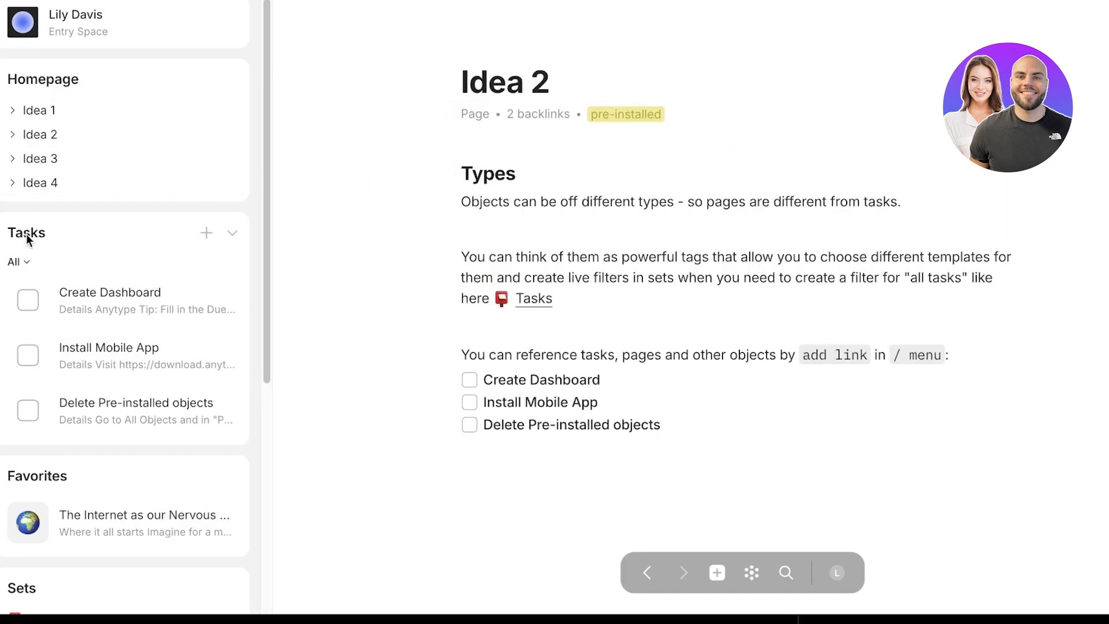
pyautogui.click(233, 233)
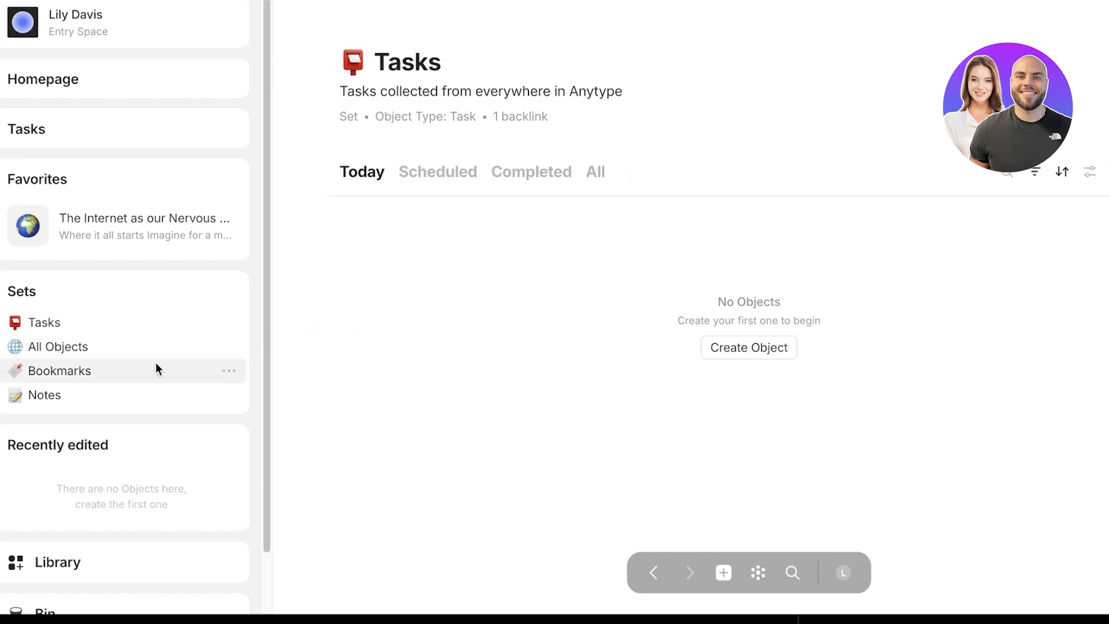
pyautogui.moveTo(129, 346)
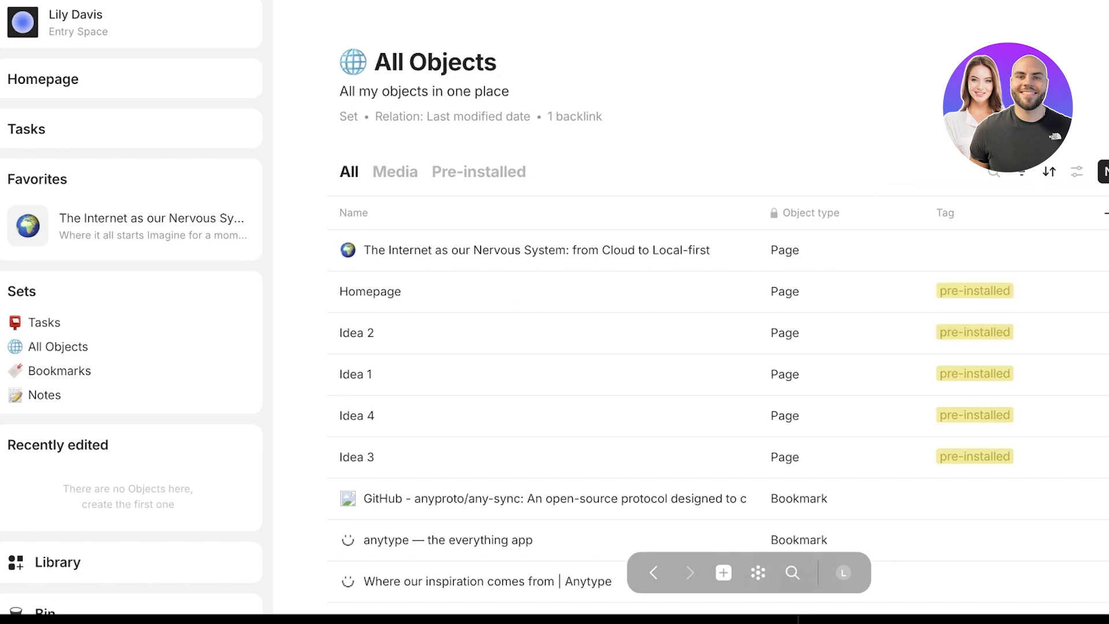
# - Look through the Notes, Bookmarks and Library sets in the sidebar
pyautogui.scroll(-3)
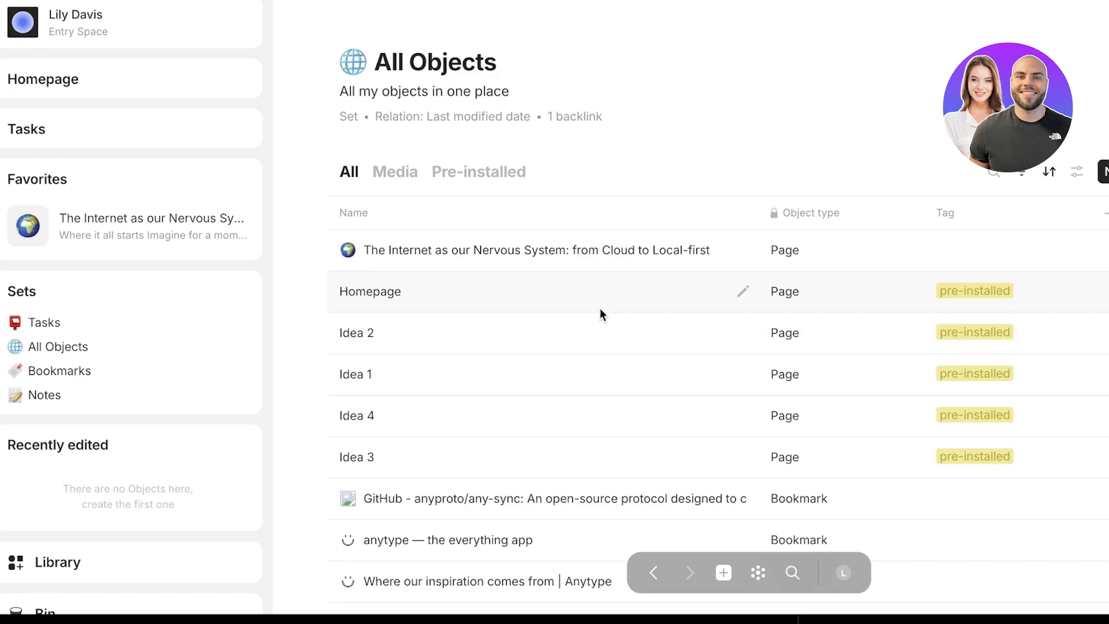
pyautogui.moveTo(594, 323)
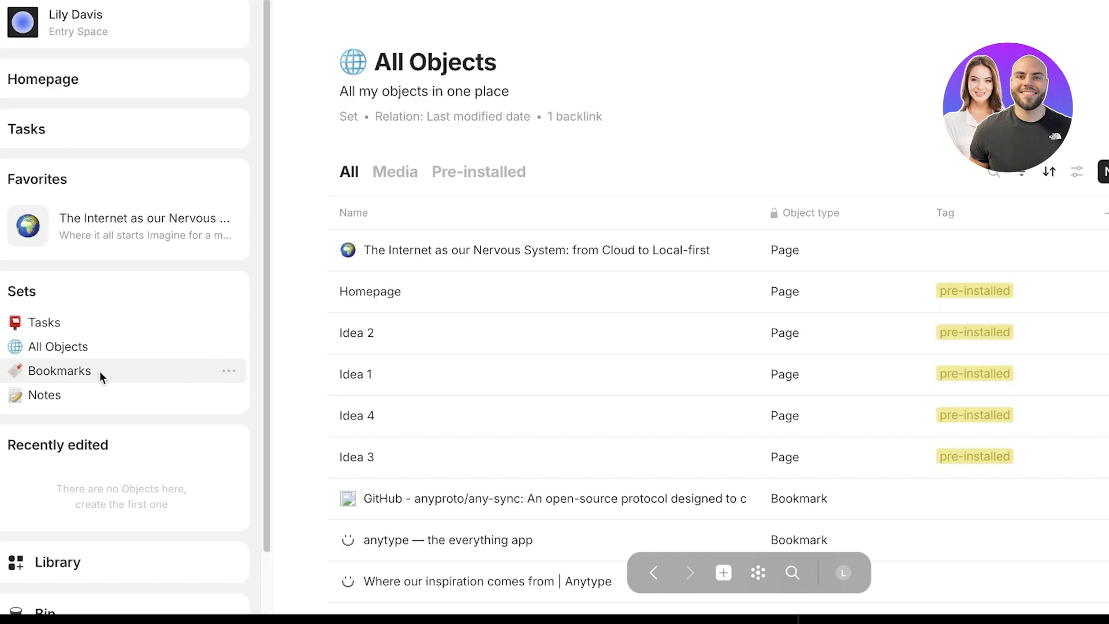
pyautogui.click(44, 395)
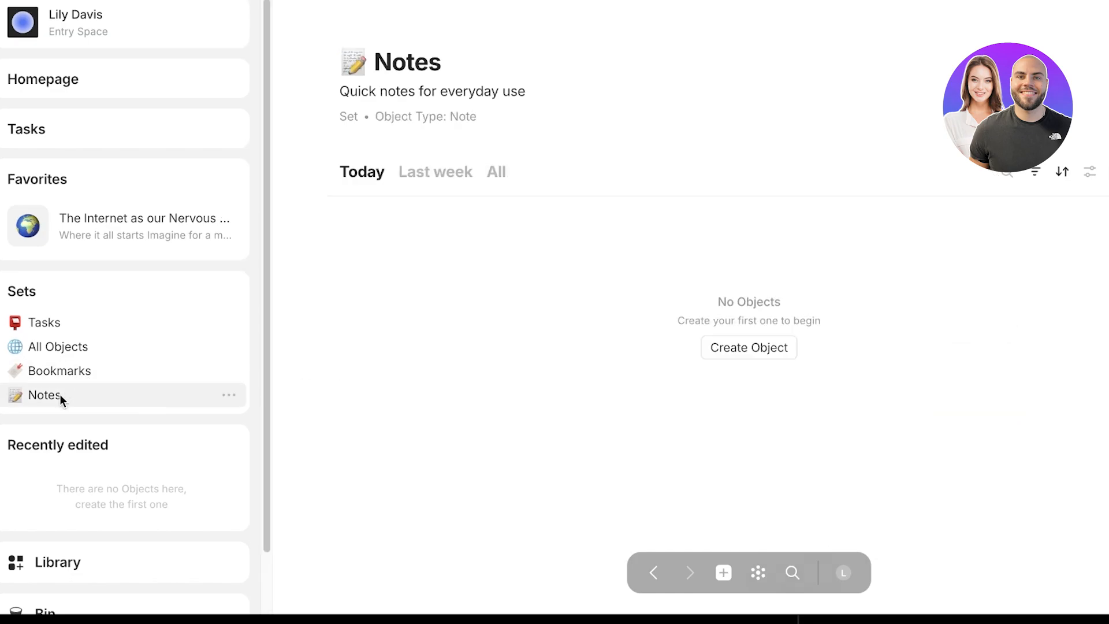
pyautogui.click(60, 371)
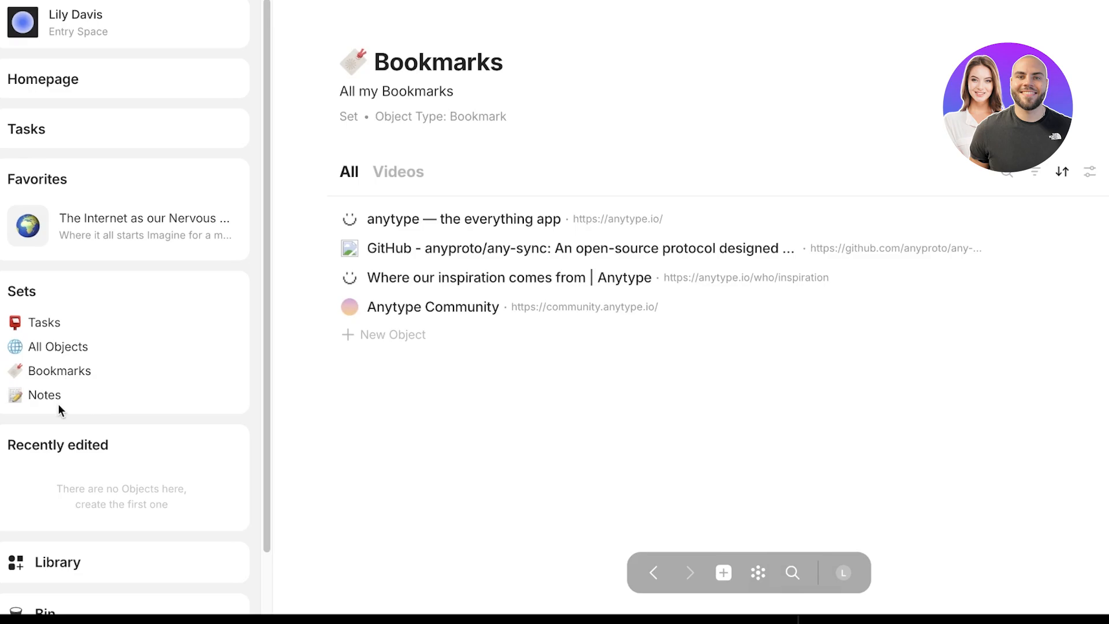
pyautogui.click(44, 395)
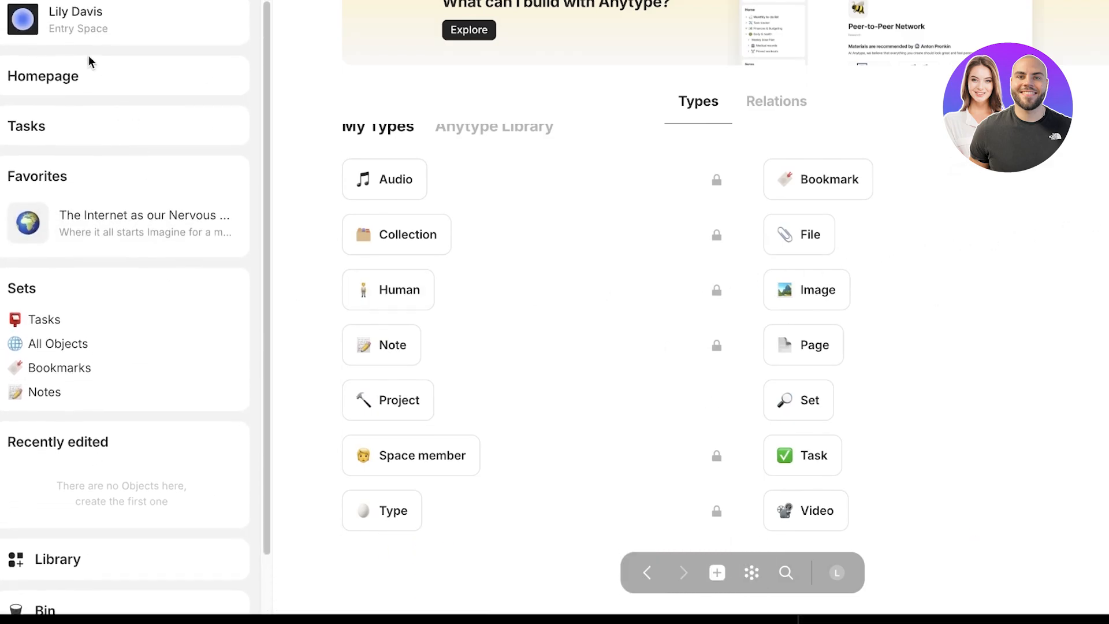
# - Add a new page under Homepage and title it 'Yearly Goals'
pyautogui.click(42, 75)
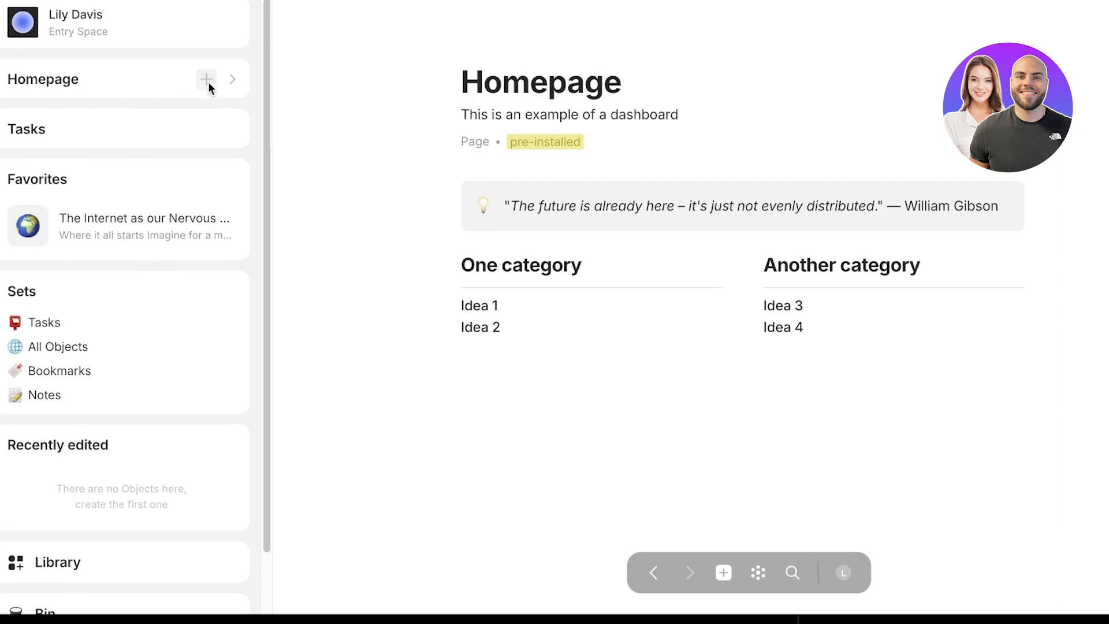
pyautogui.click(206, 79)
pyautogui.write('I')
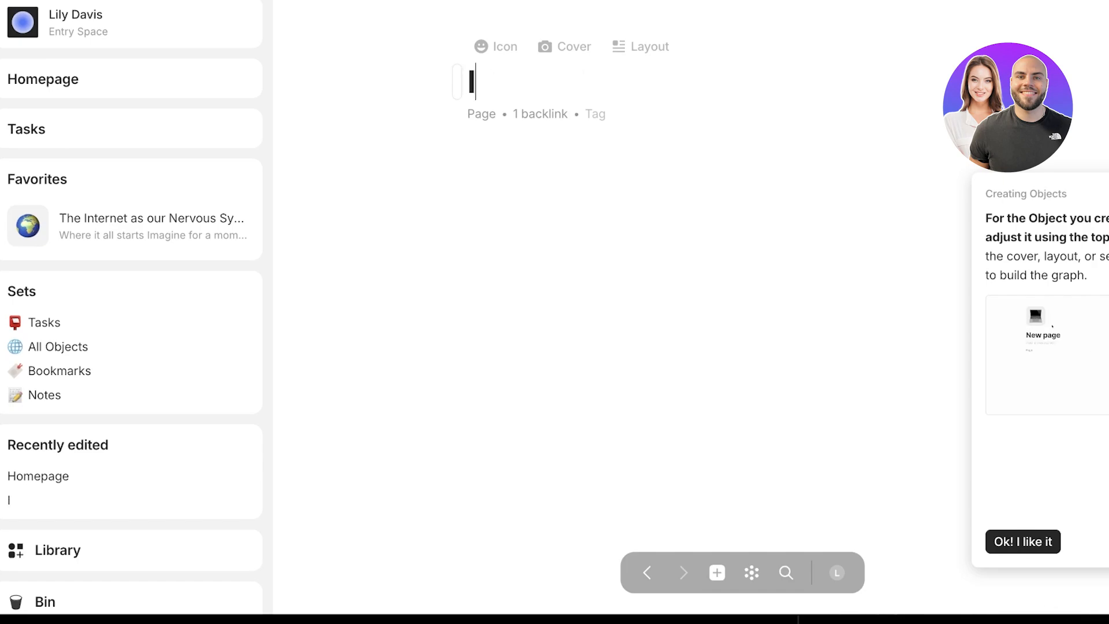
pyautogui.write('Life Goals')
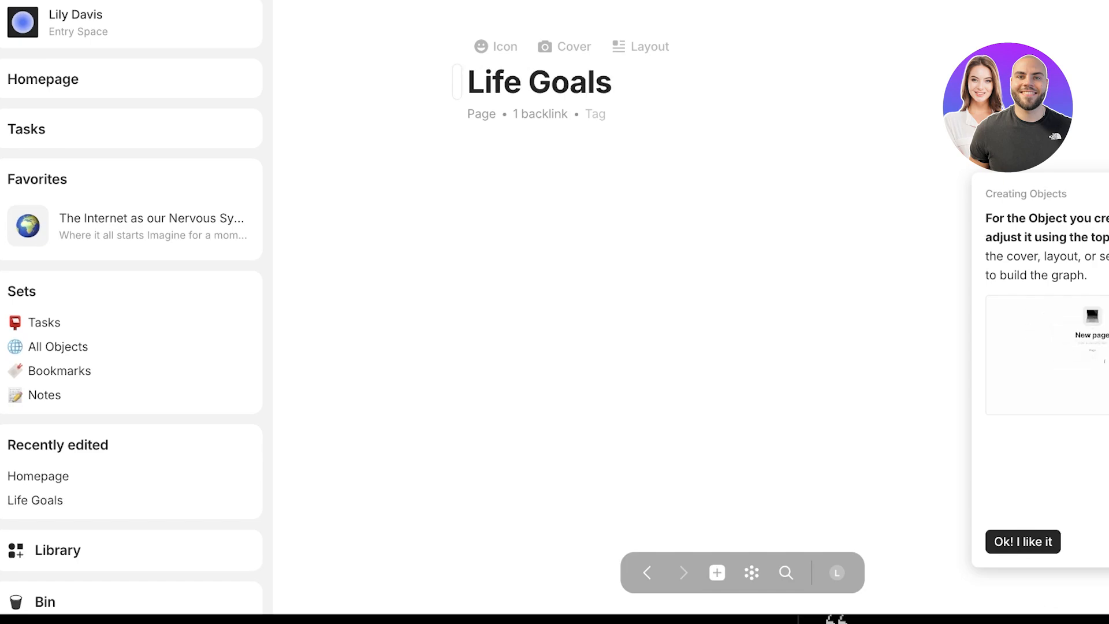
pyautogui.write('Y')
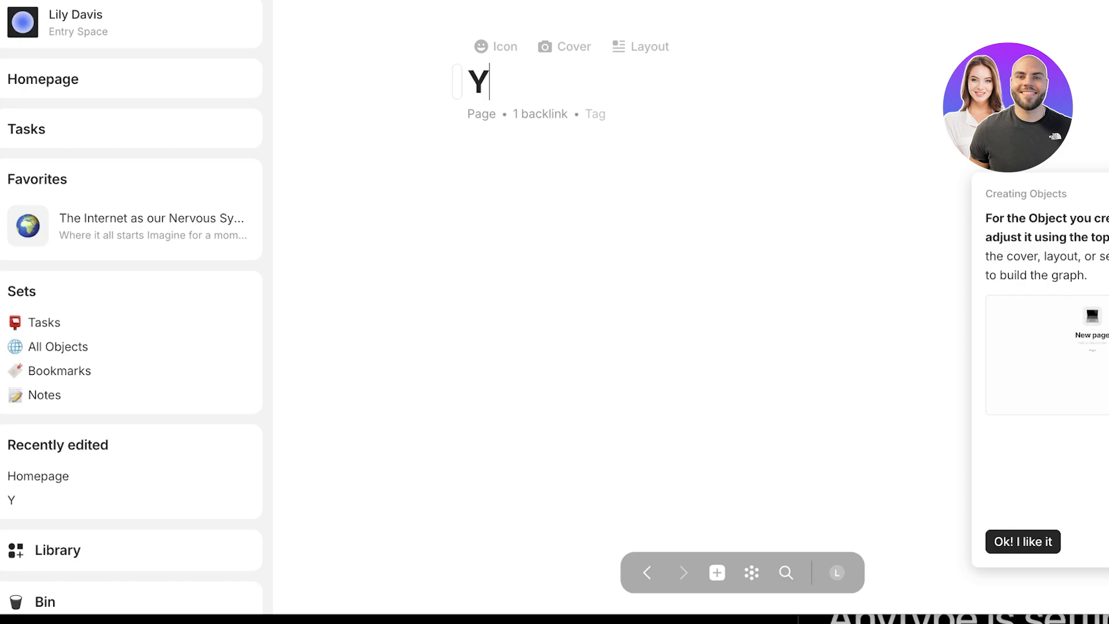
pyautogui.write('early Hoals')
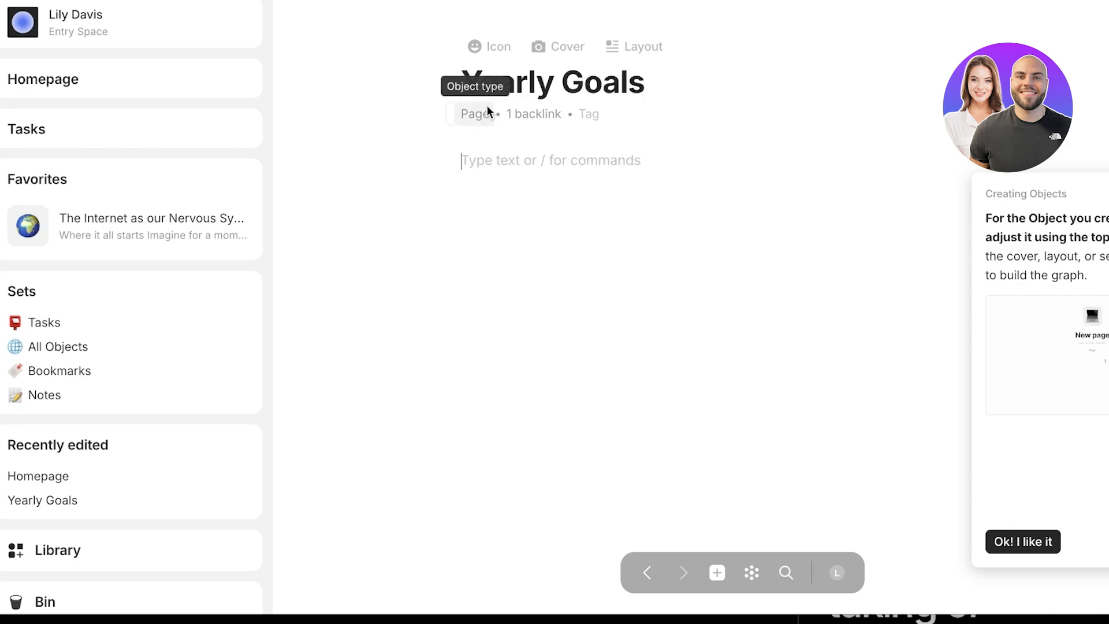
pyautogui.write('/')
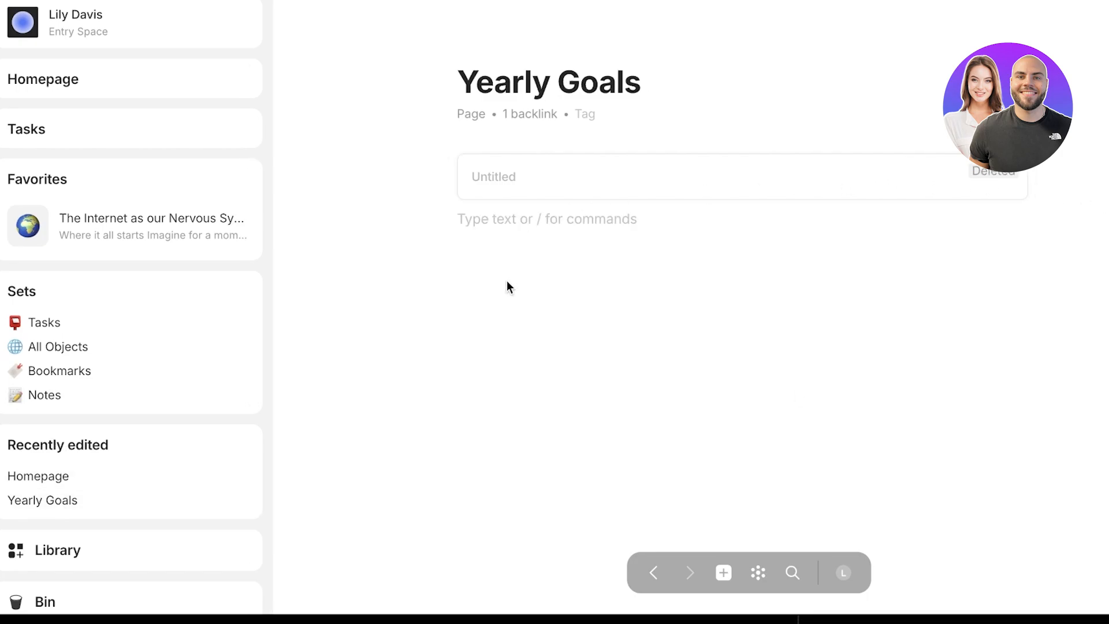
# - Insert a Task from the slash menu and title it 'Read 12 books'
pyautogui.write('/')
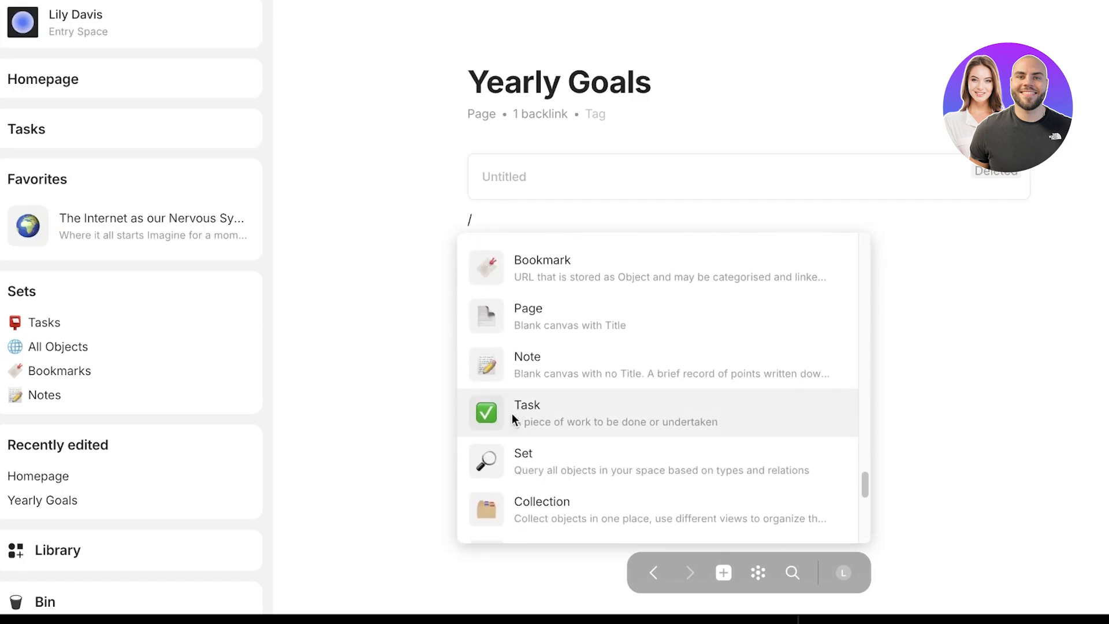
pyautogui.click(526, 412)
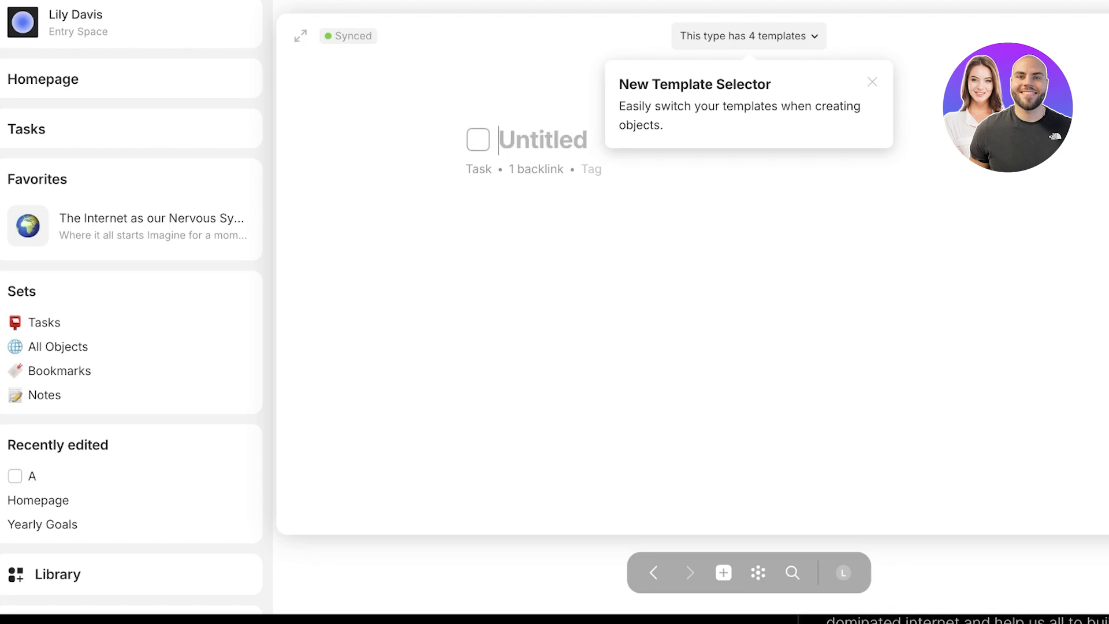
pyautogui.write('B')
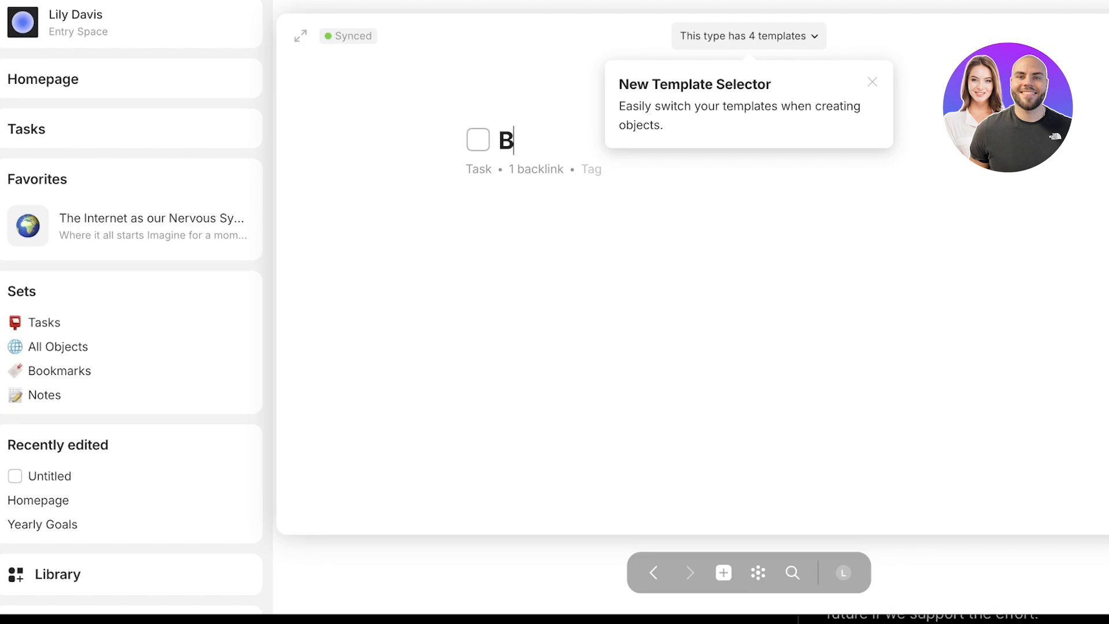
pyautogui.write('Rea f')
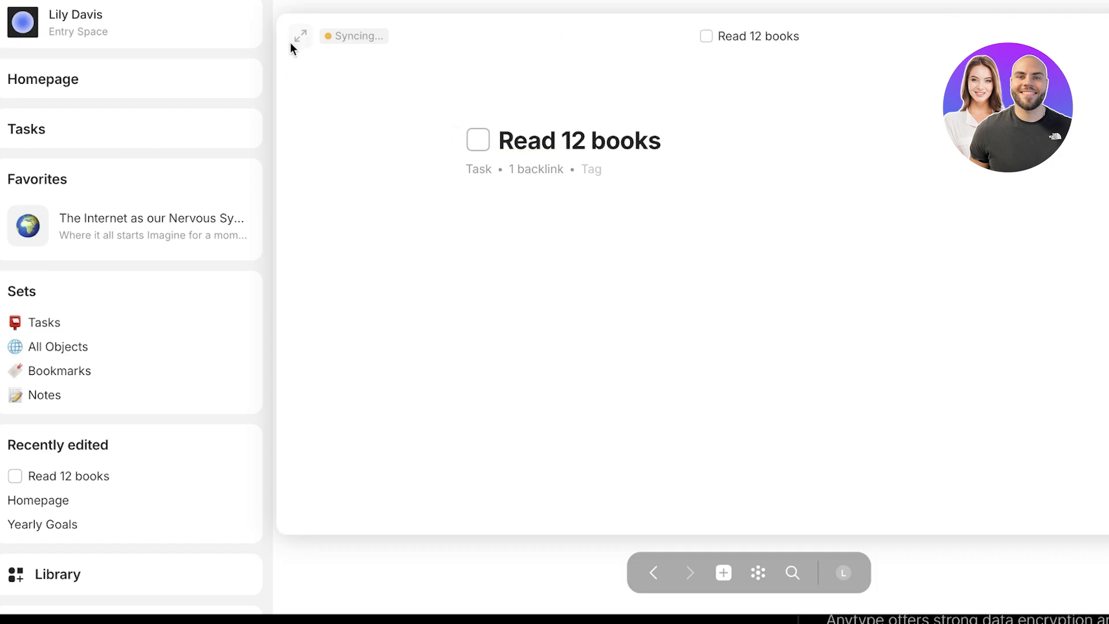
pyautogui.moveTo(77, 522)
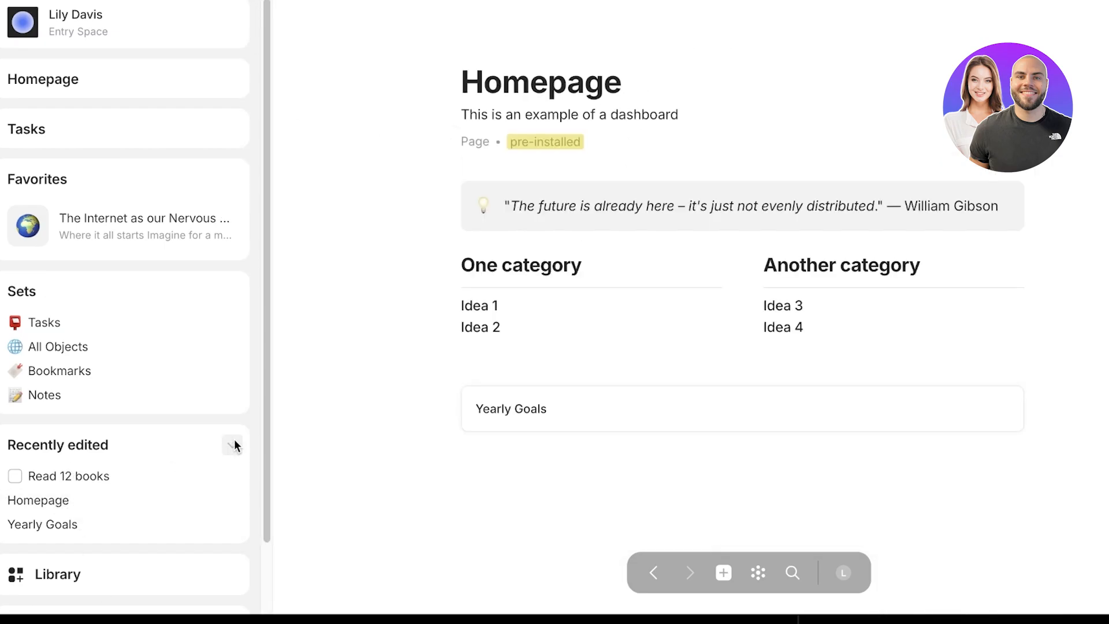
# - Close the task, view the Homepage relations panel, then open the types library
pyautogui.click(233, 445)
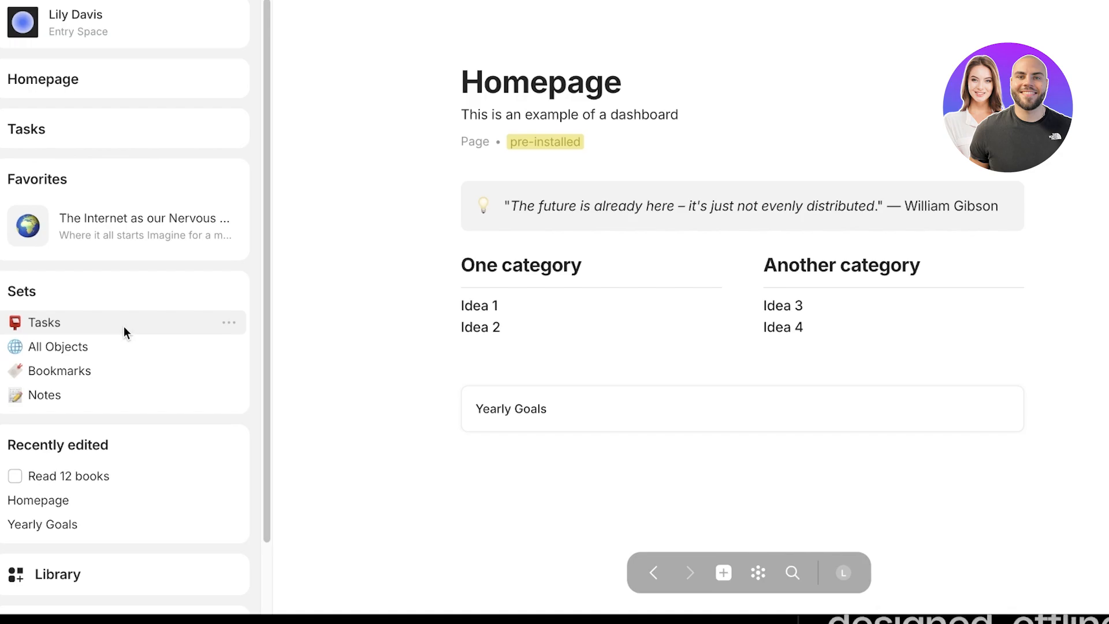
pyautogui.click(510, 408)
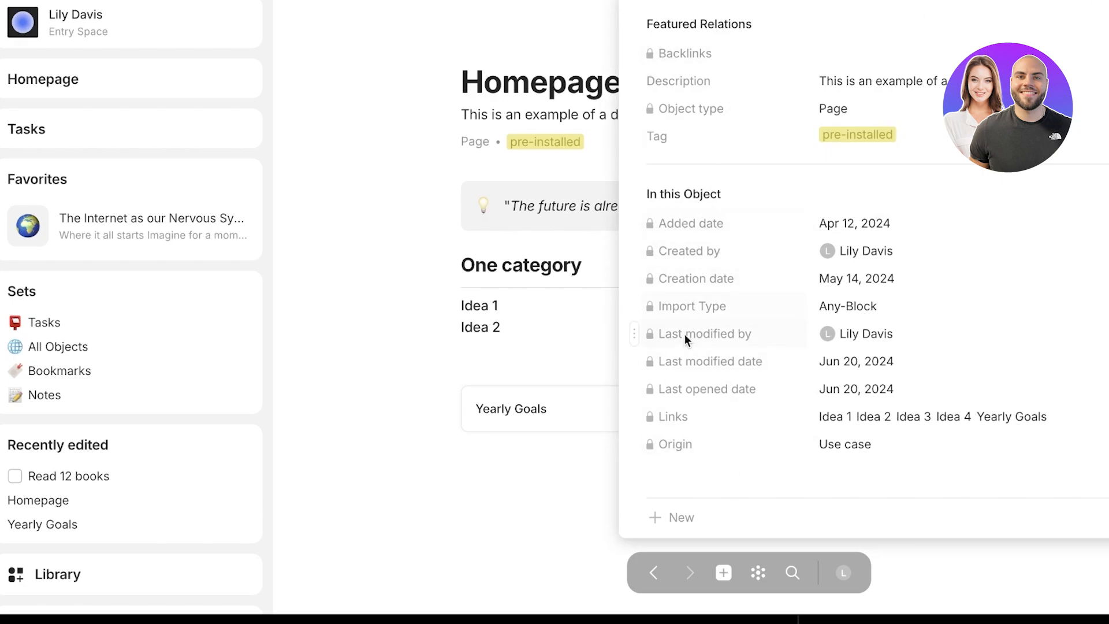
pyautogui.moveTo(923, 413)
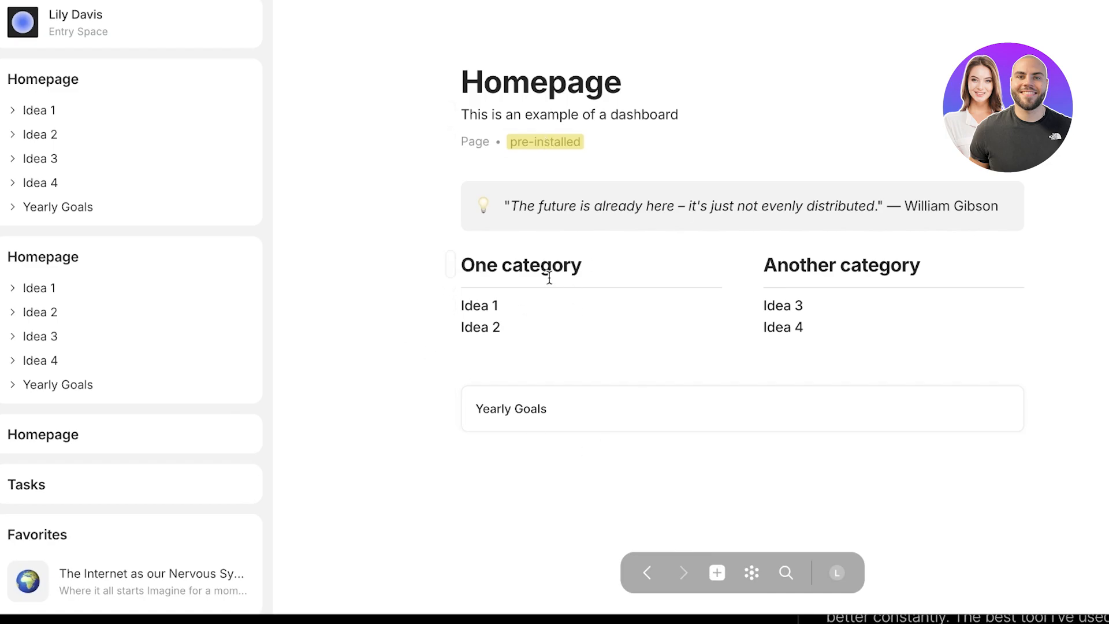
pyautogui.click(22, 23)
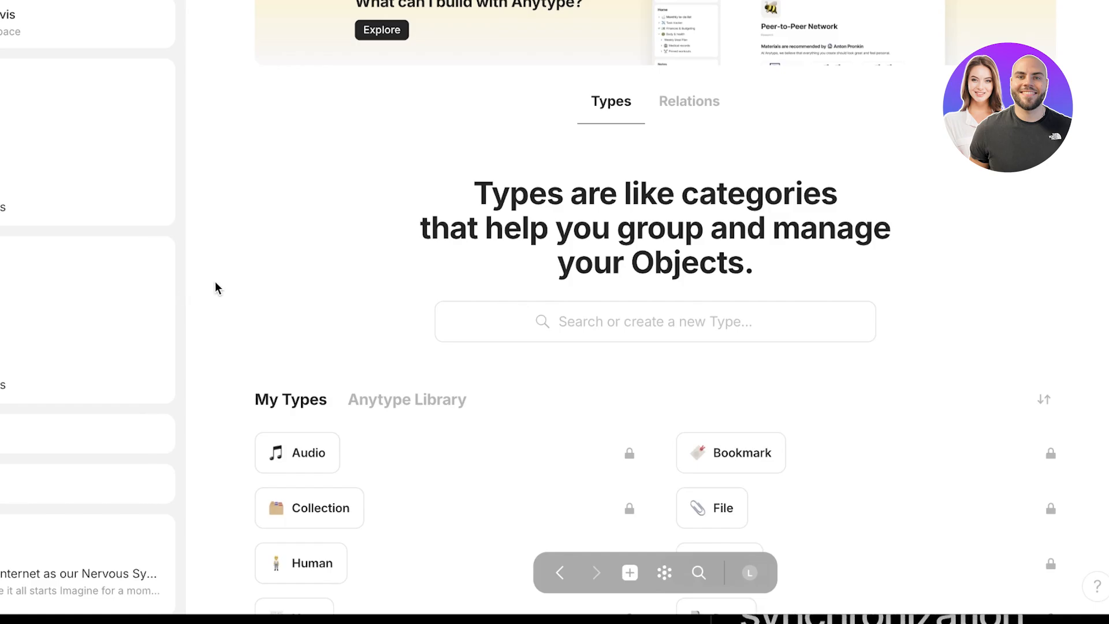
# - Filter the gallery to Dashboard experiences and install Personal and Work PKM
pyautogui.click(381, 30)
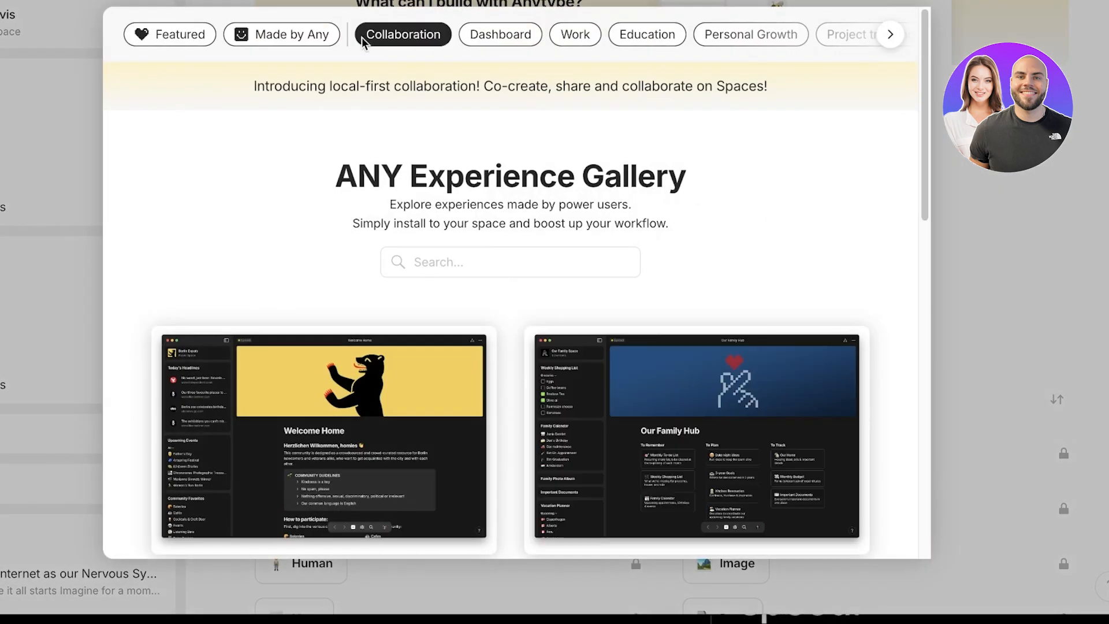
pyautogui.scroll(-3)
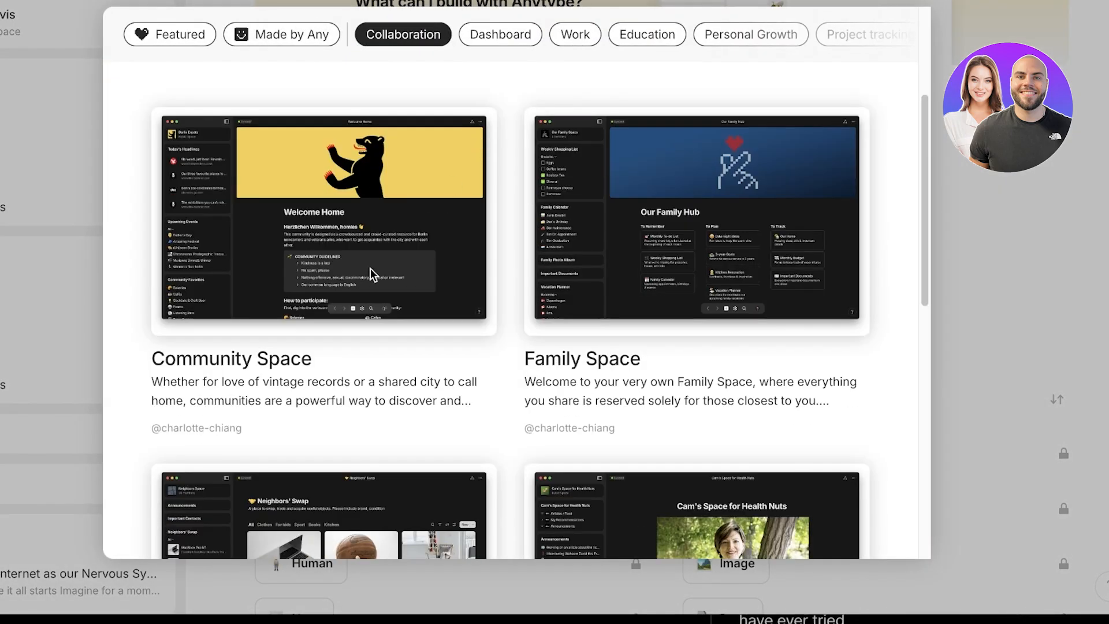
pyautogui.click(750, 34)
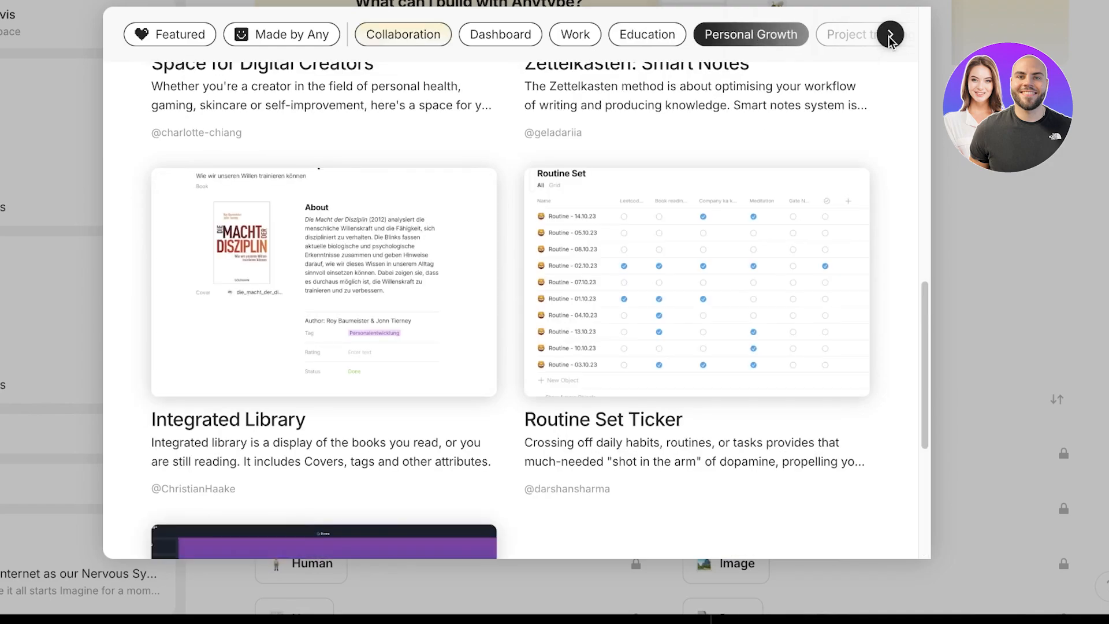
pyautogui.click(889, 35)
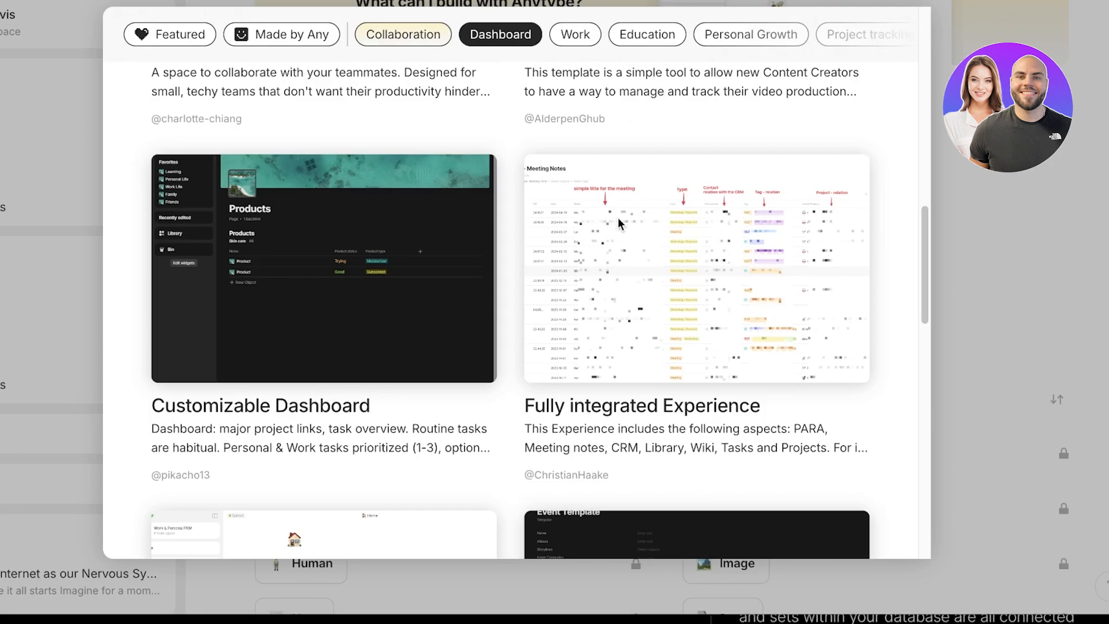
pyautogui.scroll(-3)
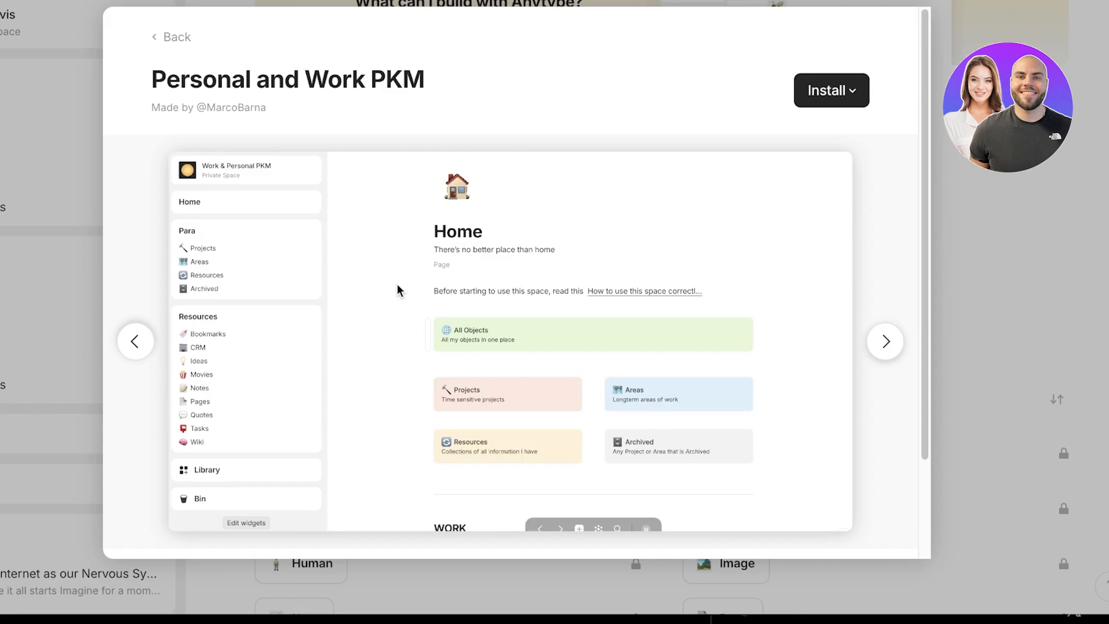
pyautogui.scroll(-3)
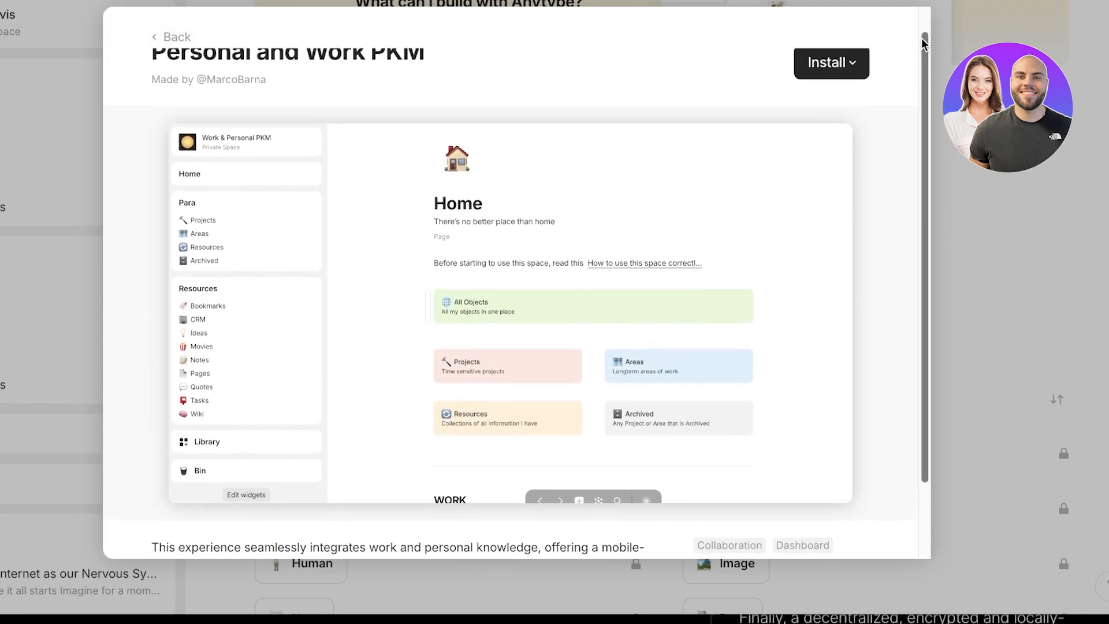
pyautogui.click(830, 62)
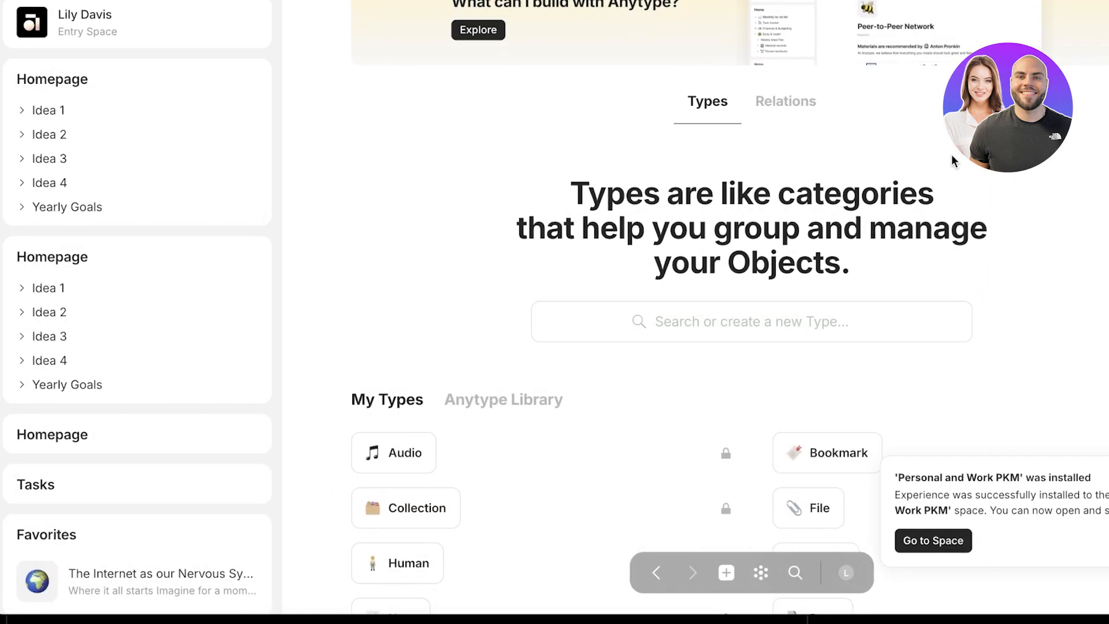
pyautogui.moveTo(990, 584)
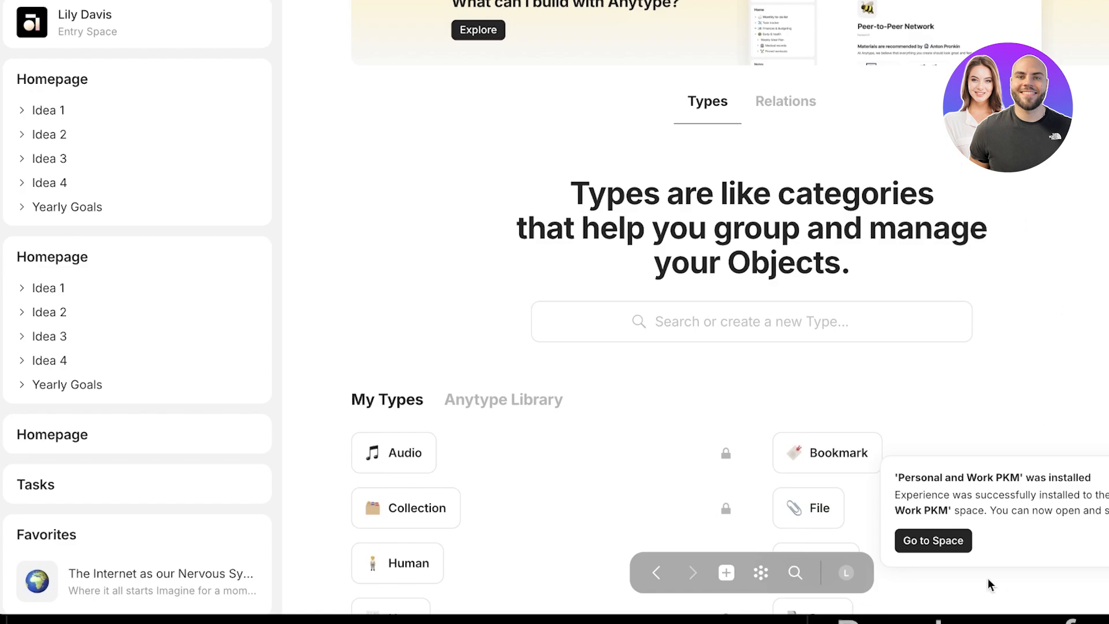
# - Enter the newly installed Personal and Work PKM space and dismiss the collaboration tip and search
pyautogui.click(933, 541)
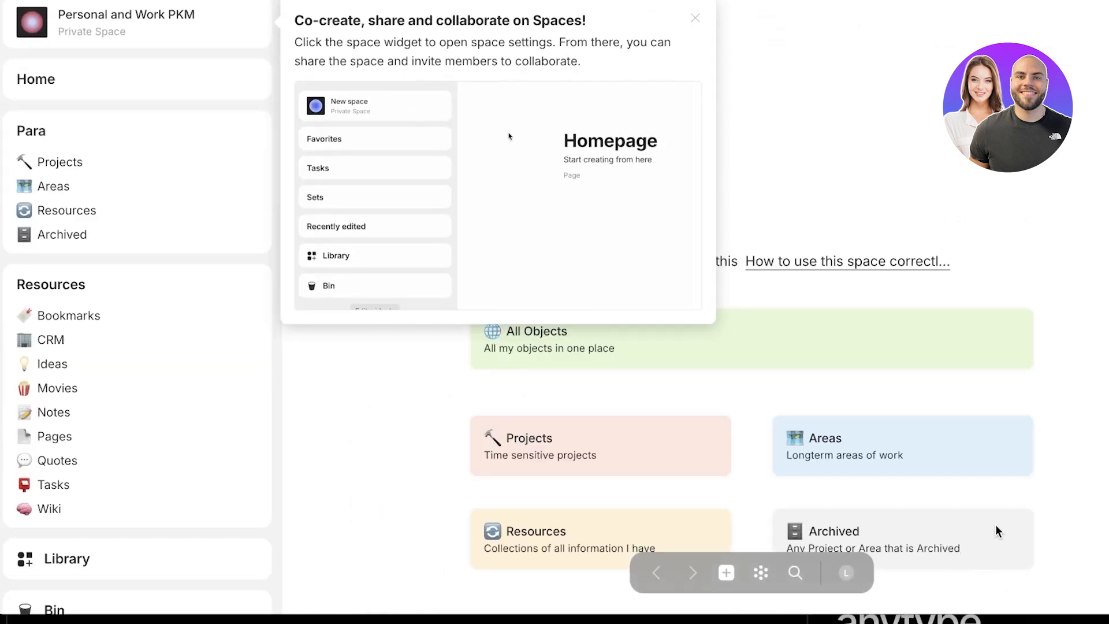
pyautogui.click(695, 18)
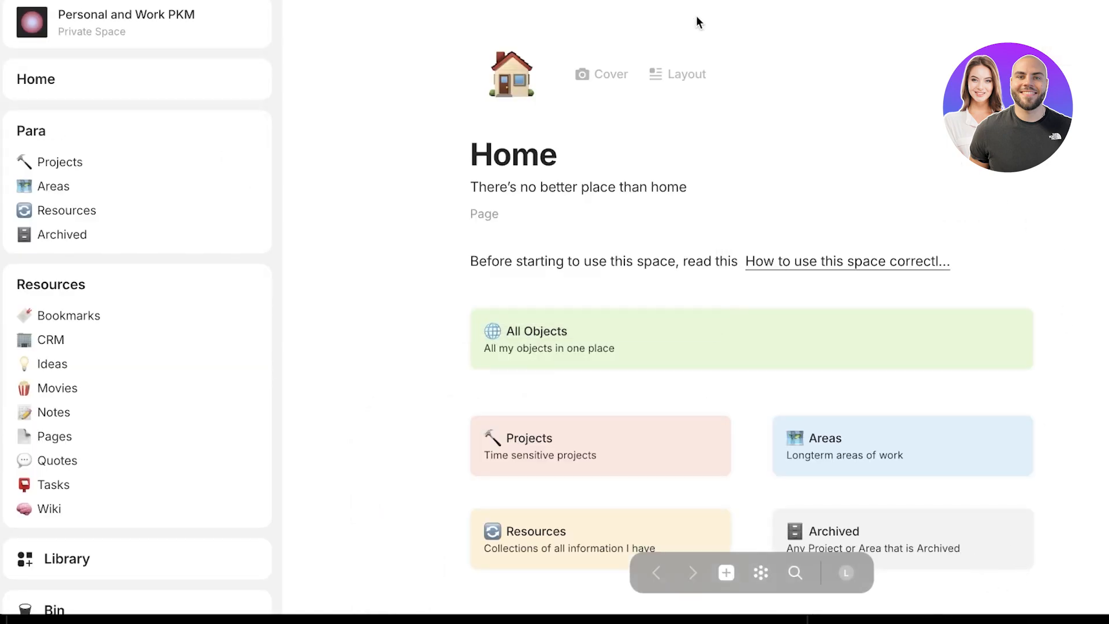
pyautogui.click(794, 573)
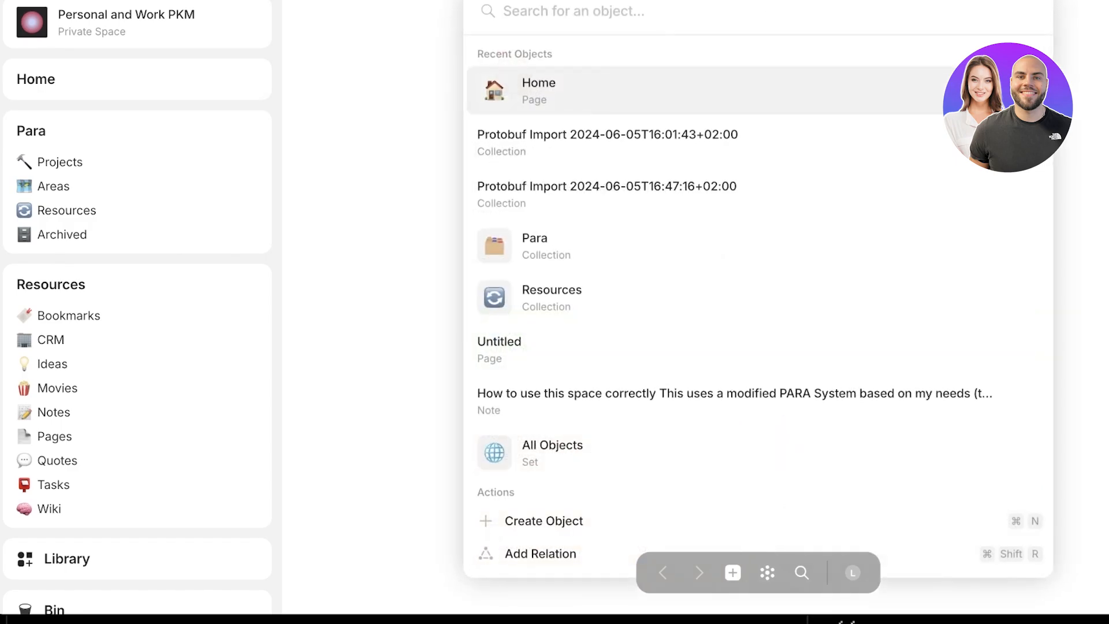
pyautogui.click(539, 91)
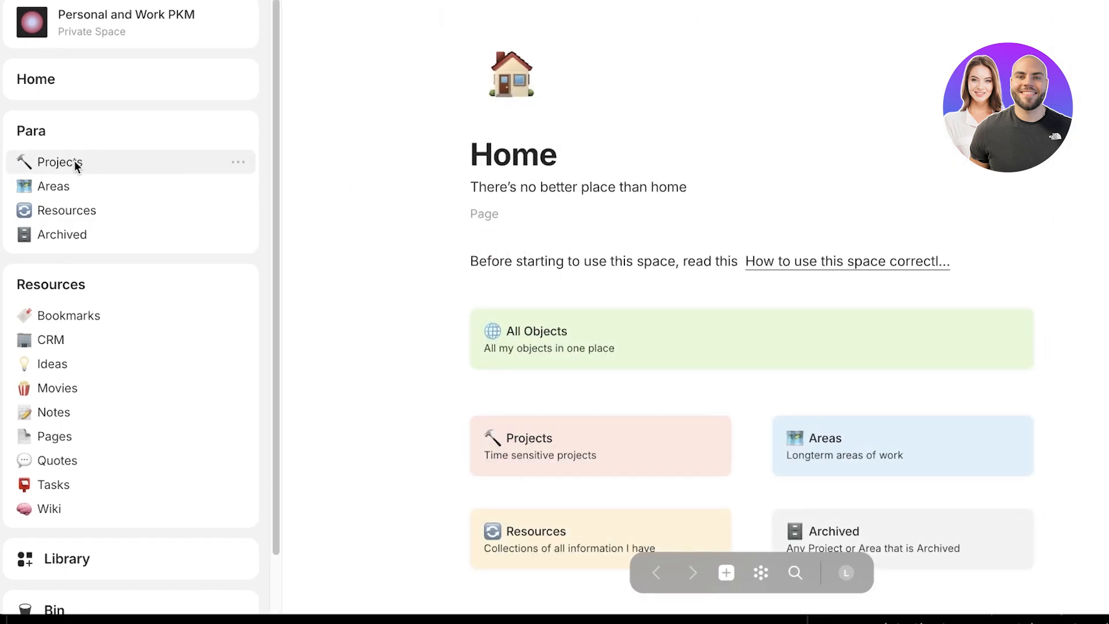
# - Browse the Projects, Areas and Archived sets, then start a new project from Projects
pyautogui.click(59, 162)
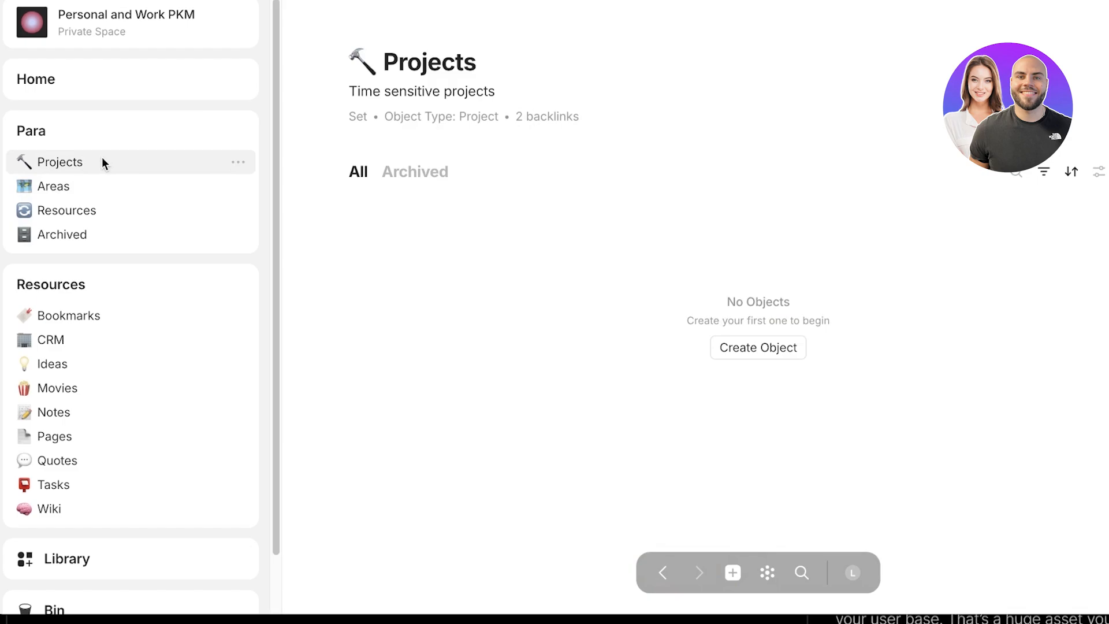
pyautogui.click(52, 186)
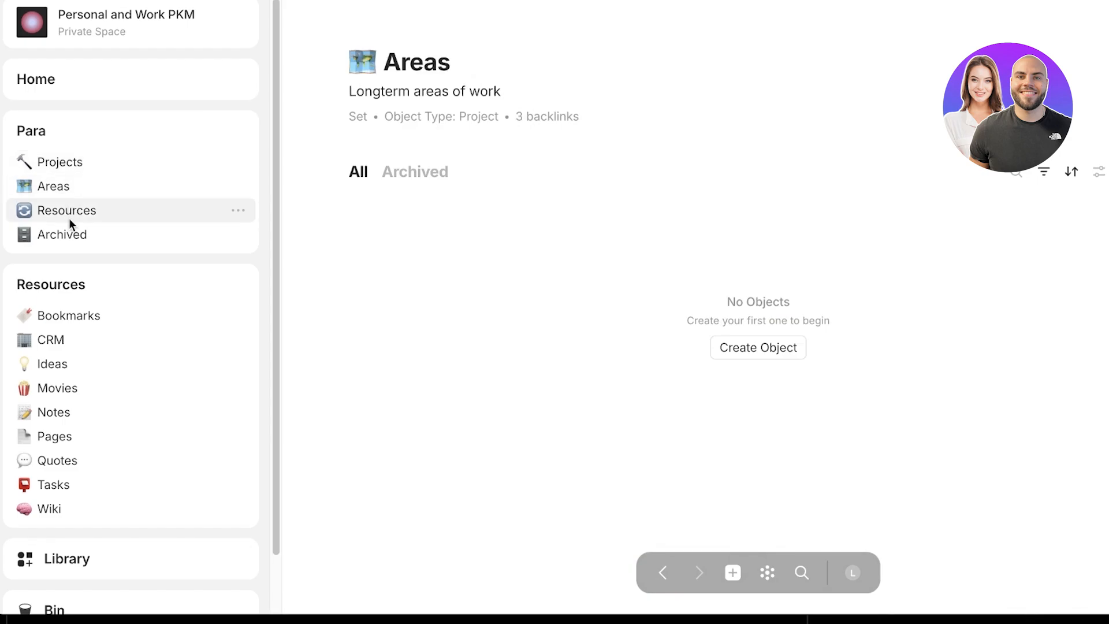
pyautogui.click(62, 234)
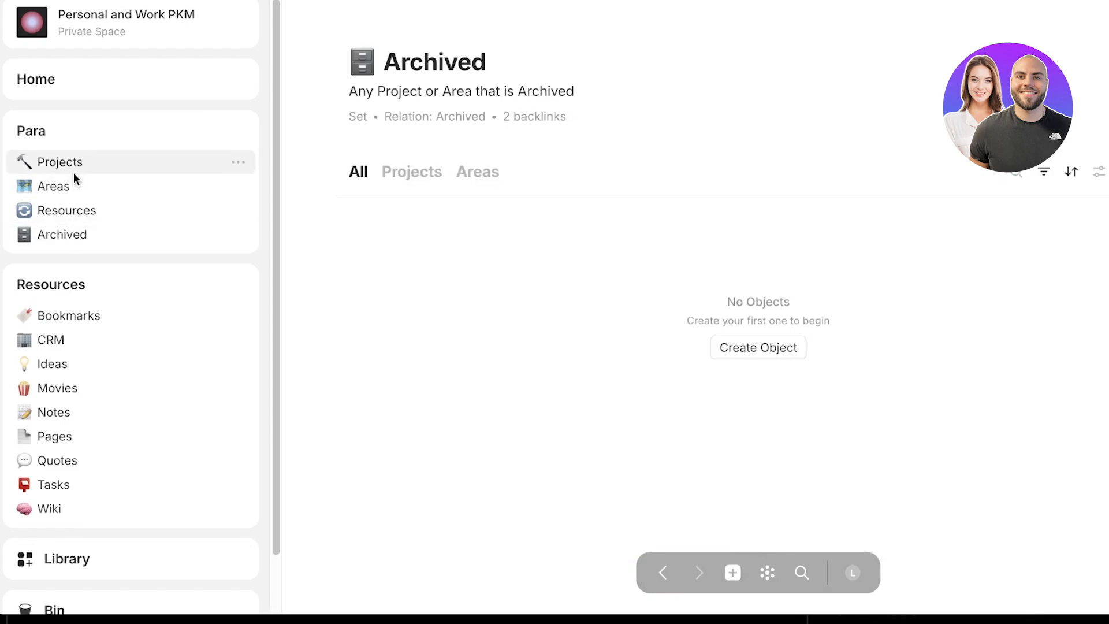
pyautogui.click(60, 162)
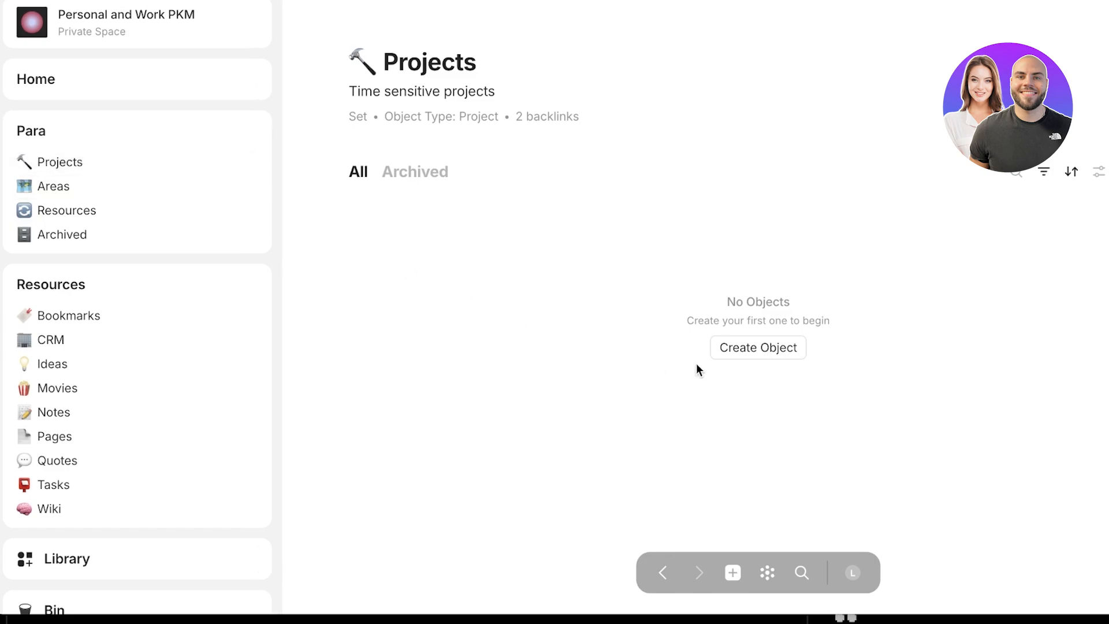
pyautogui.click(757, 347)
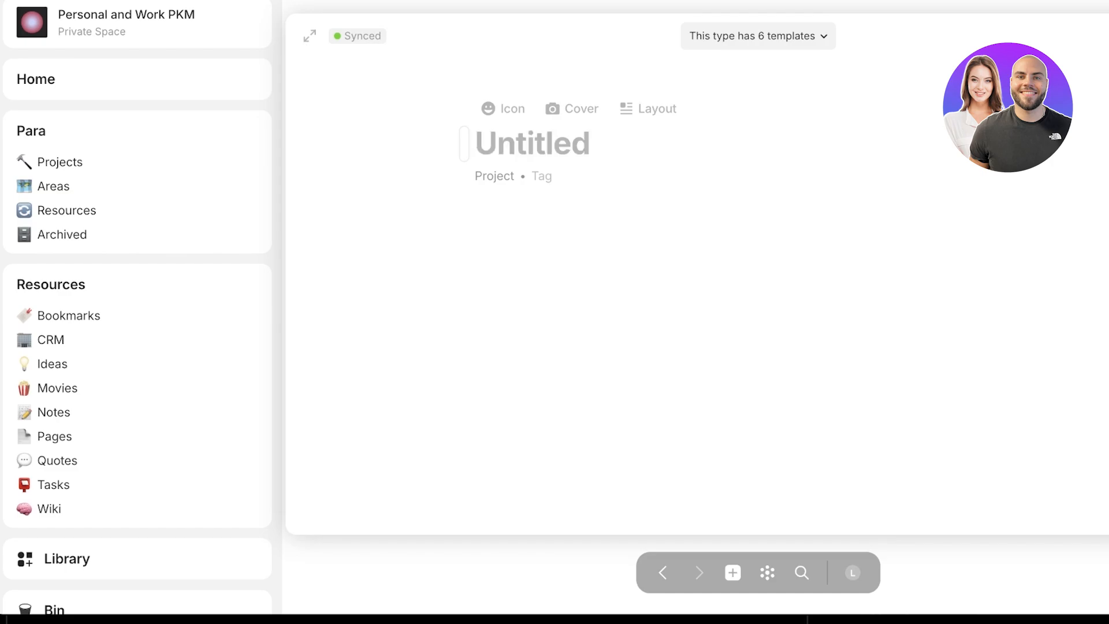
# - Title the new project 'Transcription Project'
pyautogui.write('Transcription')
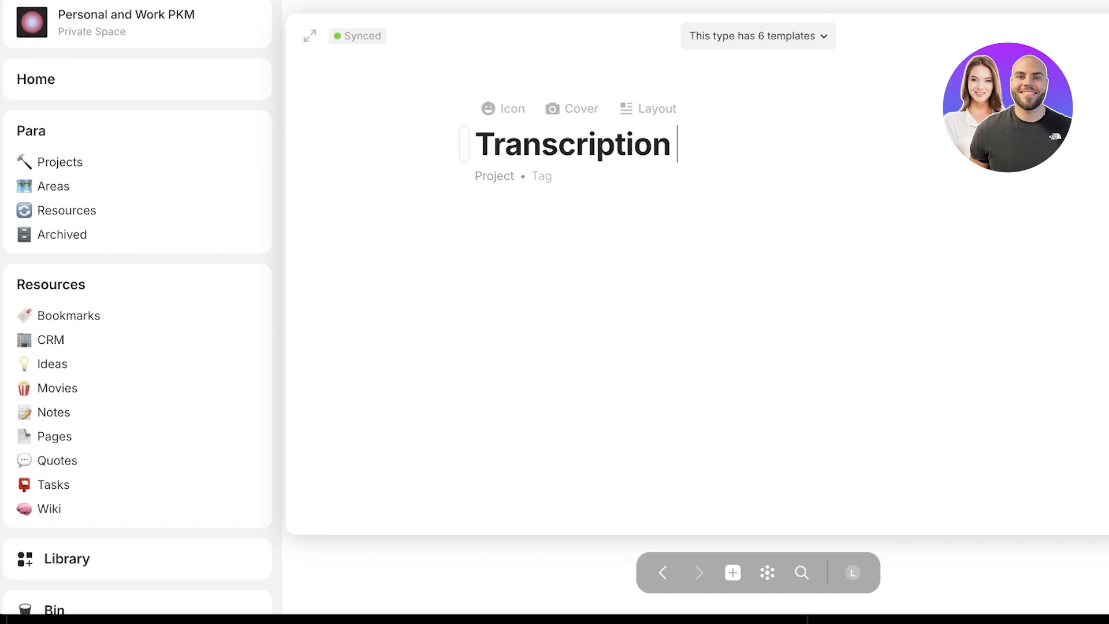
pyautogui.write('Project')
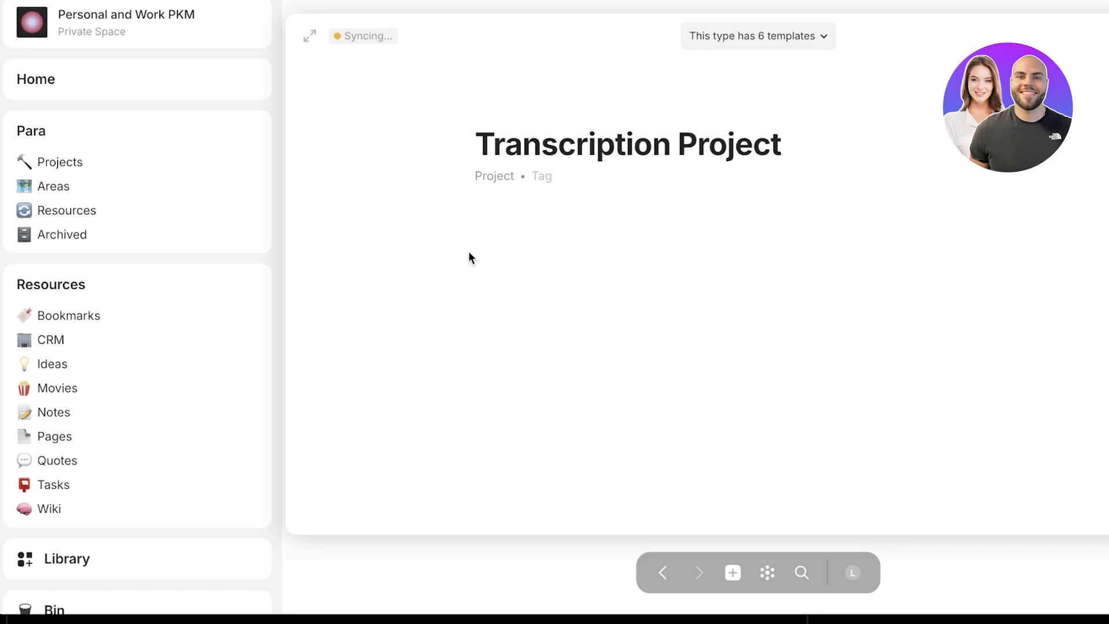
pyautogui.click(541, 176)
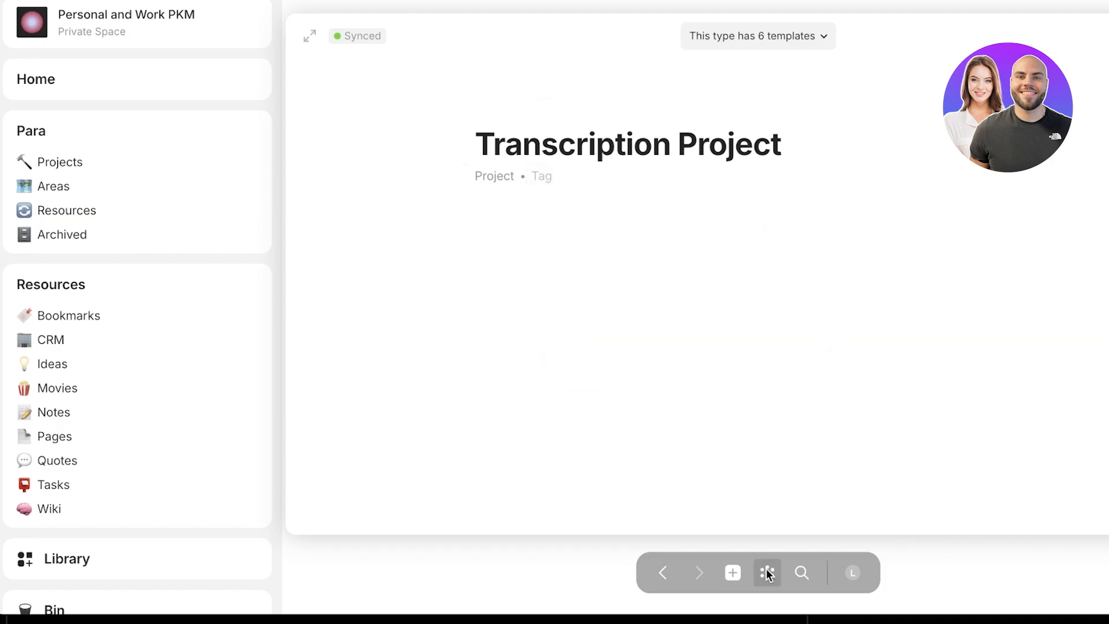
# - Glance at the space's graph view of objects, then close it
pyautogui.click(766, 573)
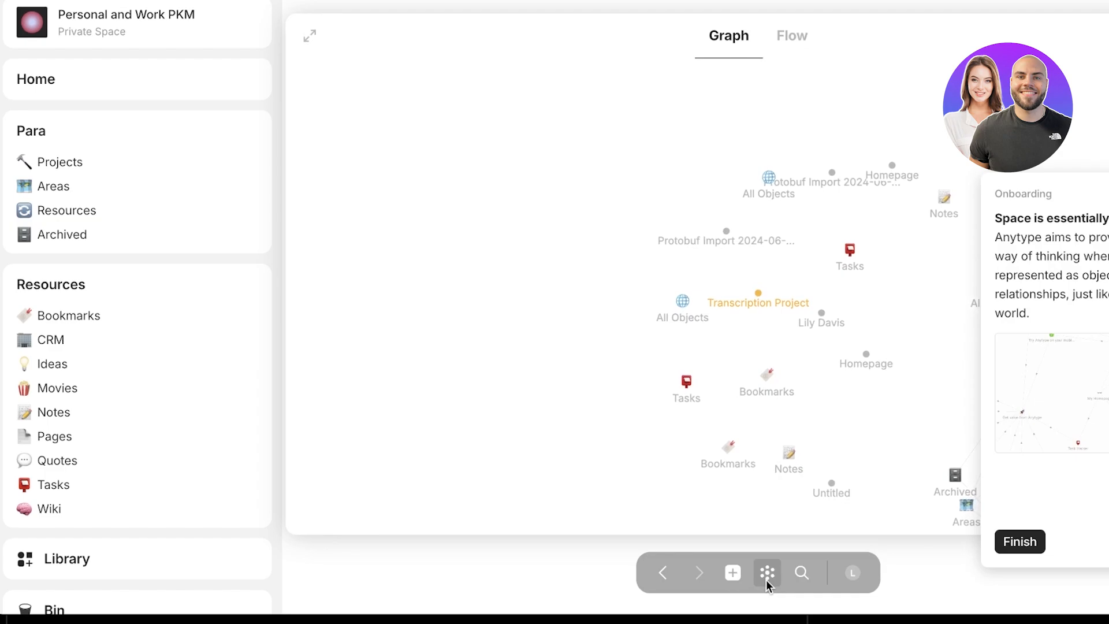
pyautogui.click(732, 573)
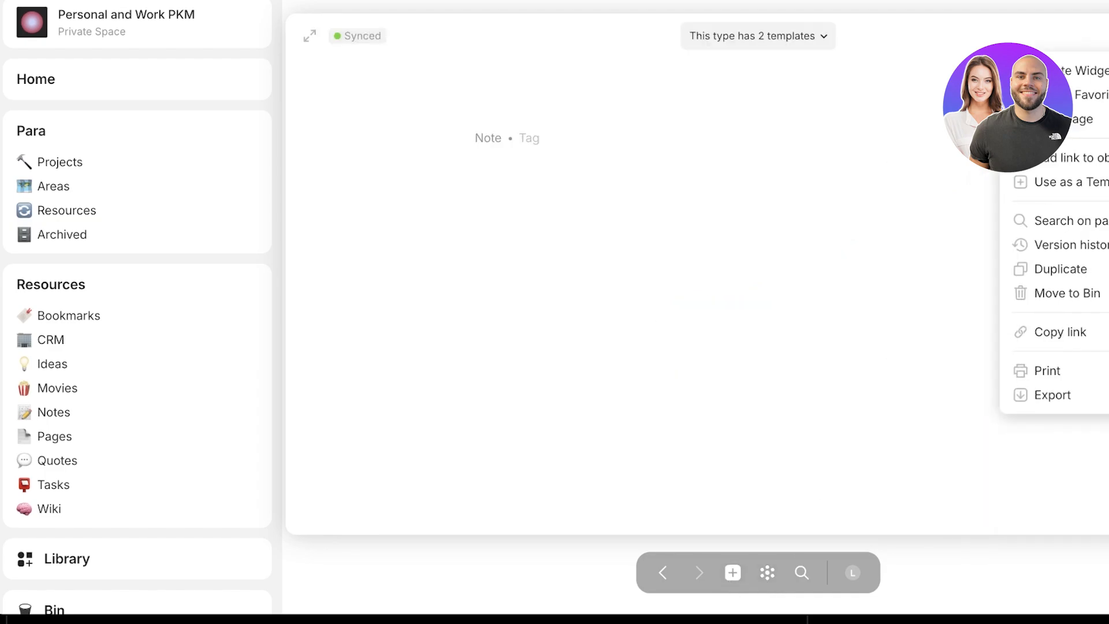
pyautogui.click(1069, 293)
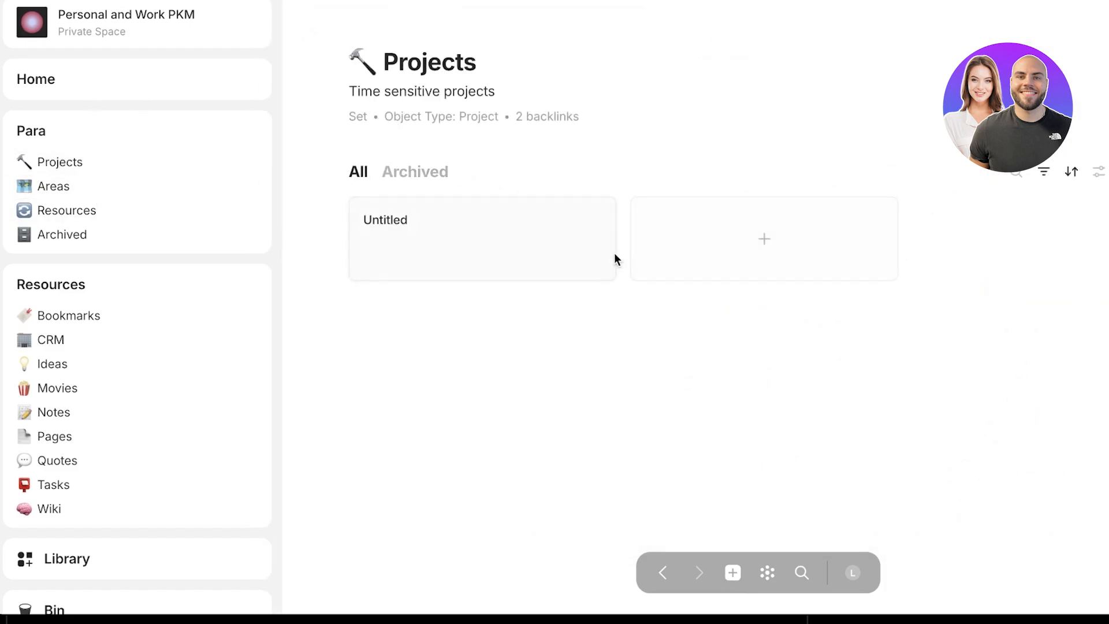
# - Check the Areas and Archived sets and start a new object under Para typed 'A'
pyautogui.click(51, 186)
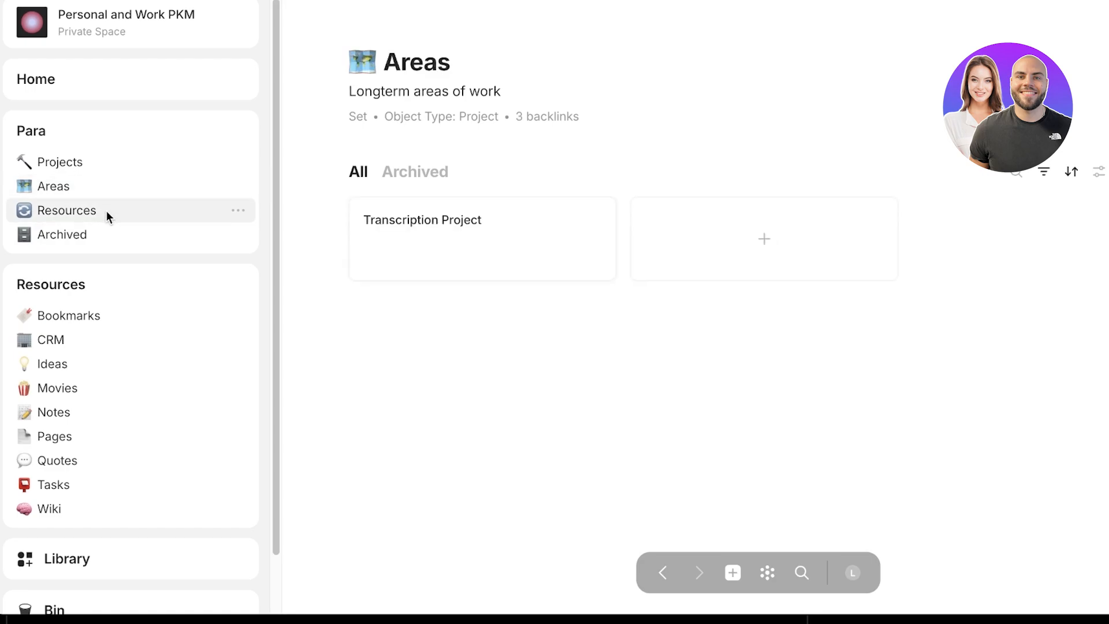
pyautogui.click(66, 210)
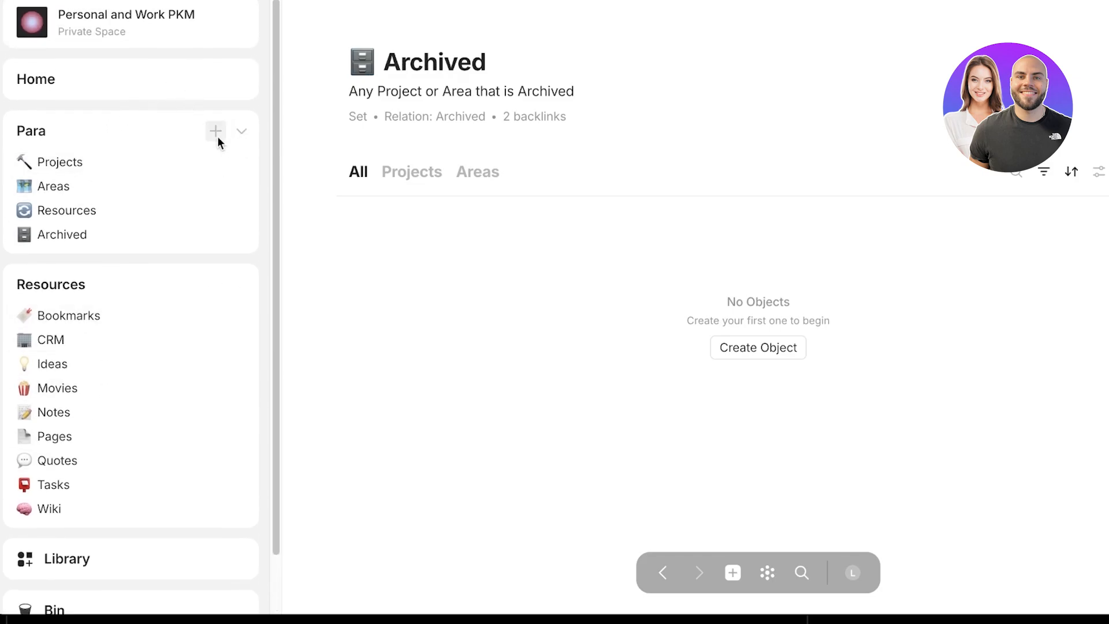
pyautogui.moveTo(216, 132)
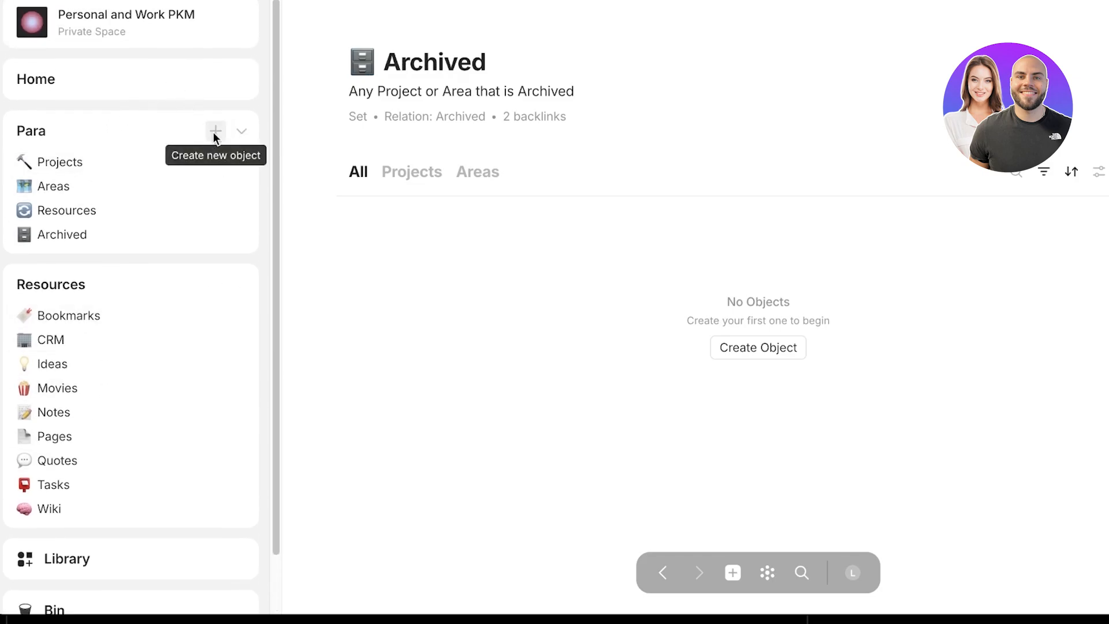
pyautogui.click(216, 131)
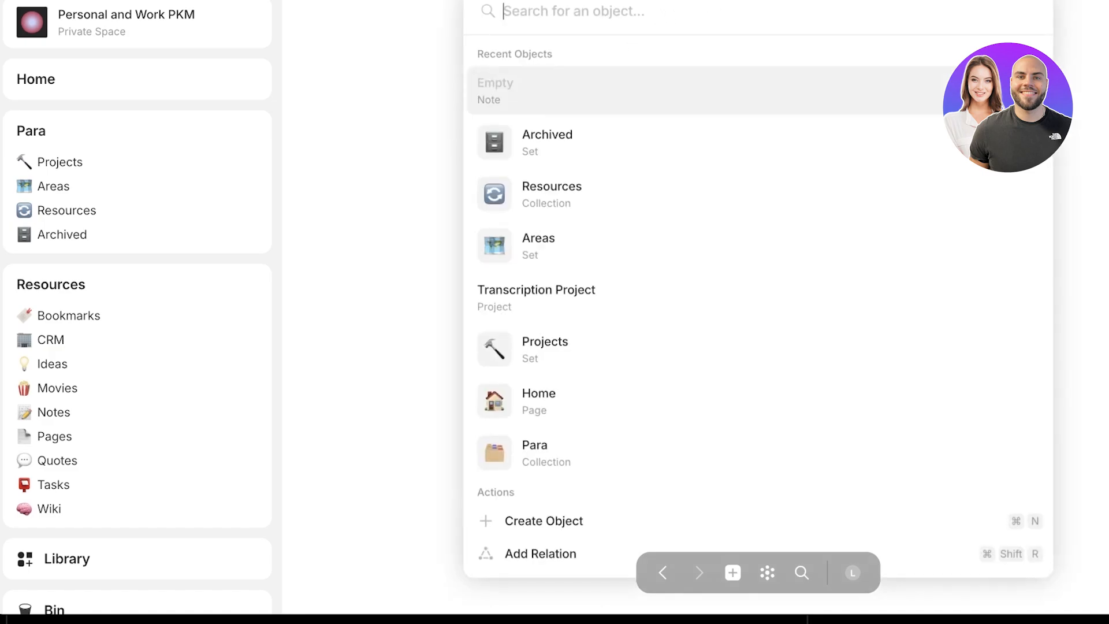
pyautogui.write('A')
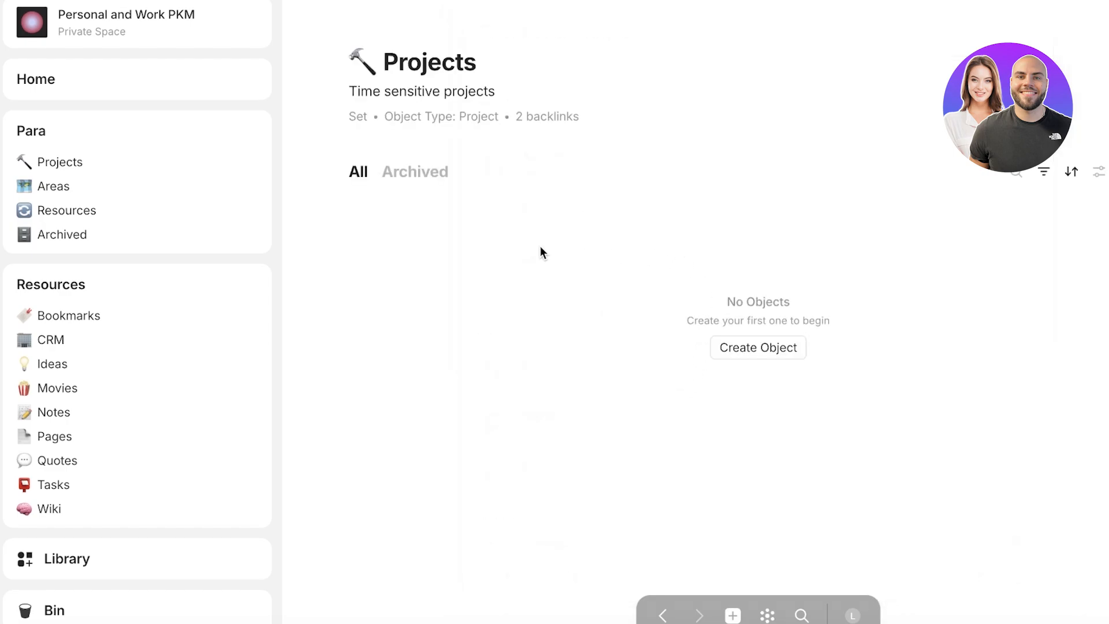
# - Add a new project to Projects and title it 'Video Editing Prok'
pyautogui.click(757, 347)
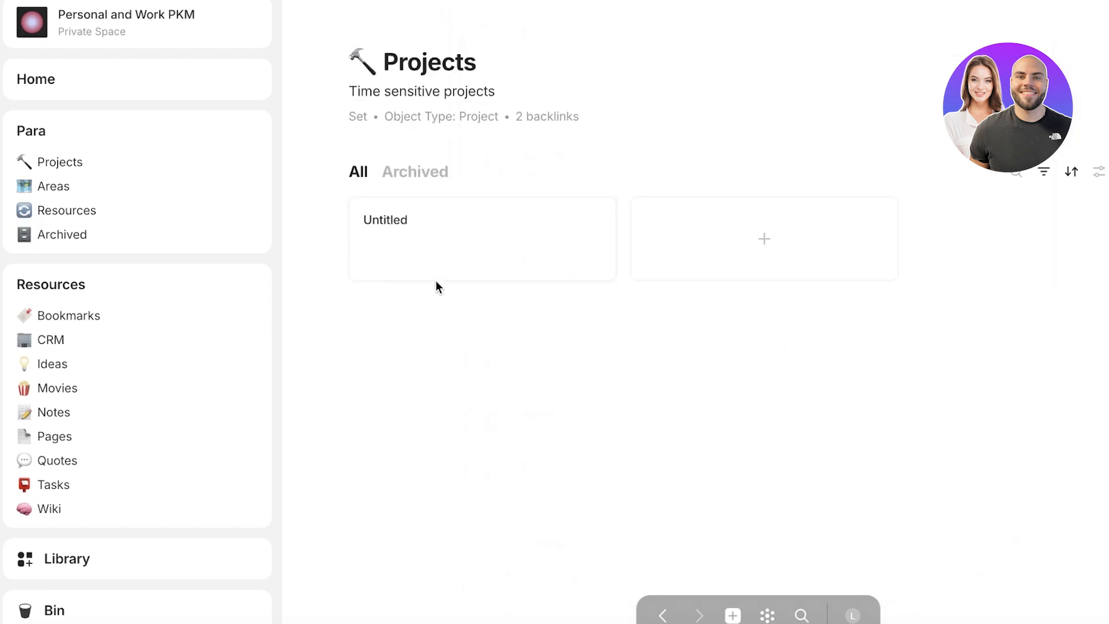
pyautogui.click(481, 239)
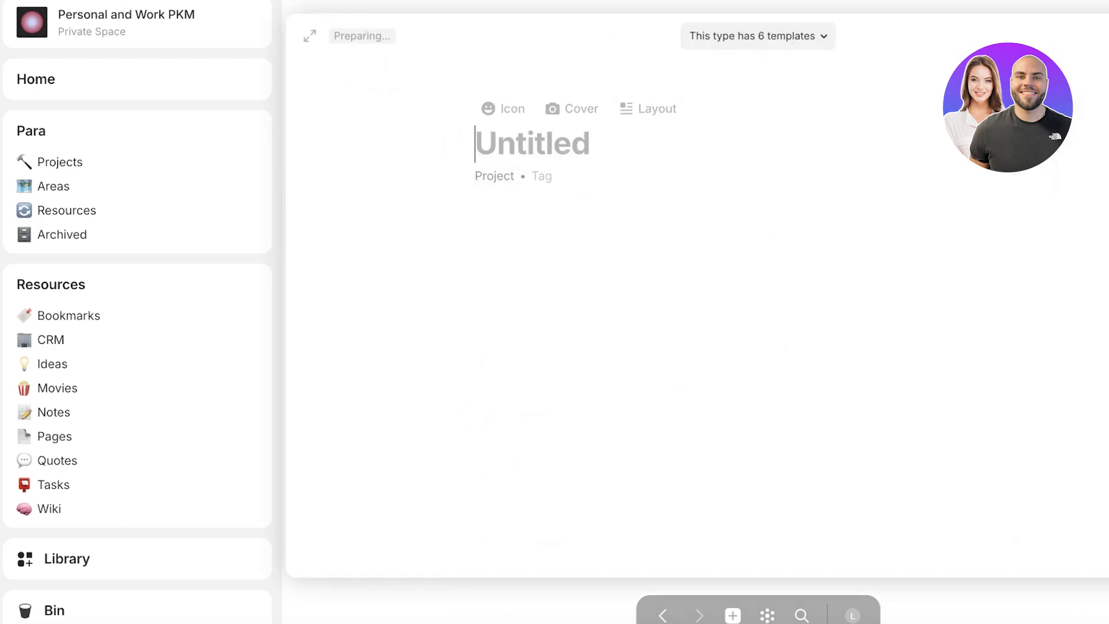
pyautogui.write('V')
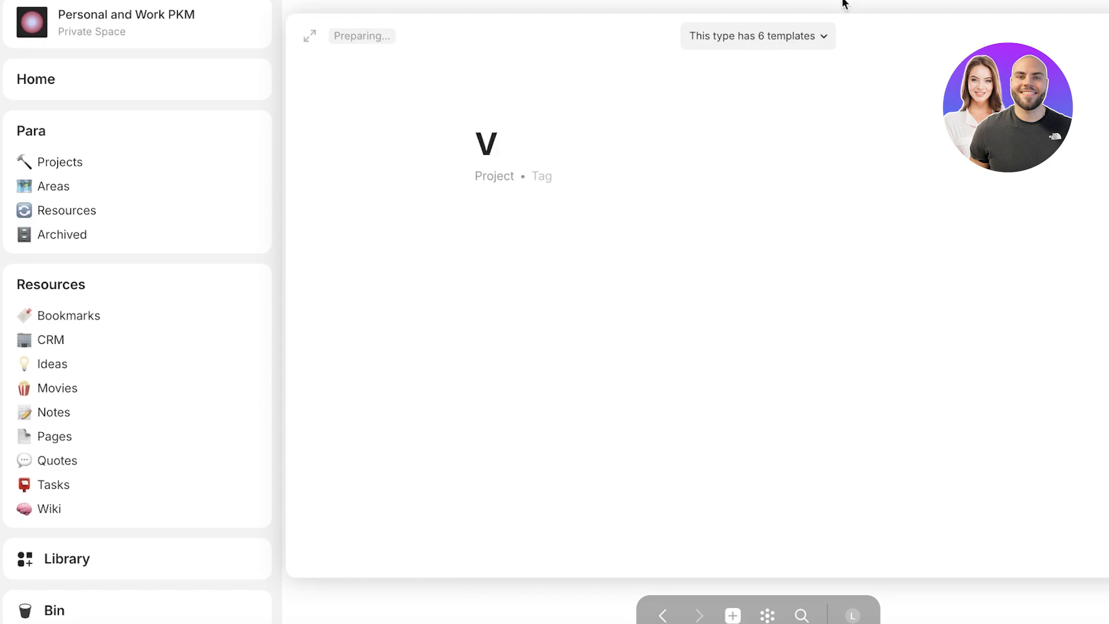
pyautogui.click(486, 144)
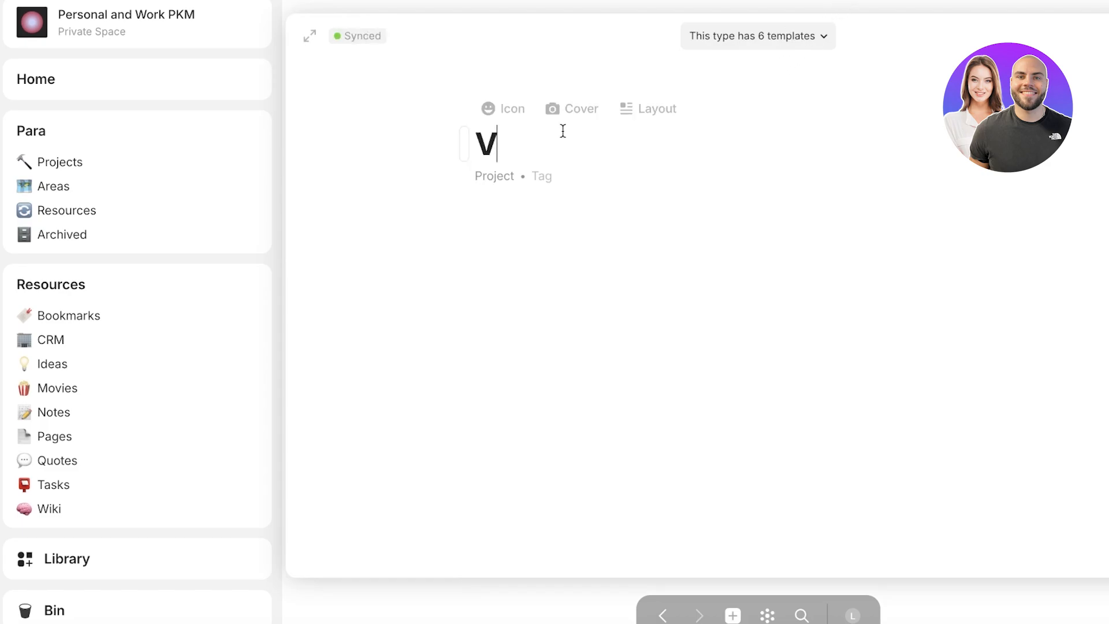
pyautogui.write('ideo Editing Prok')
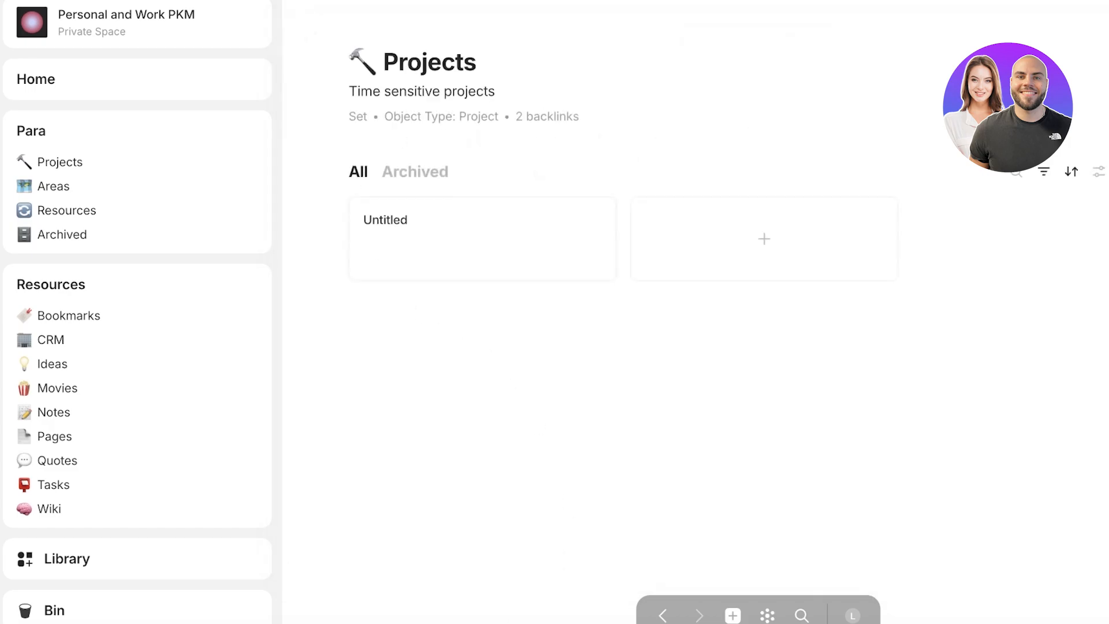
pyautogui.moveTo(135, 165)
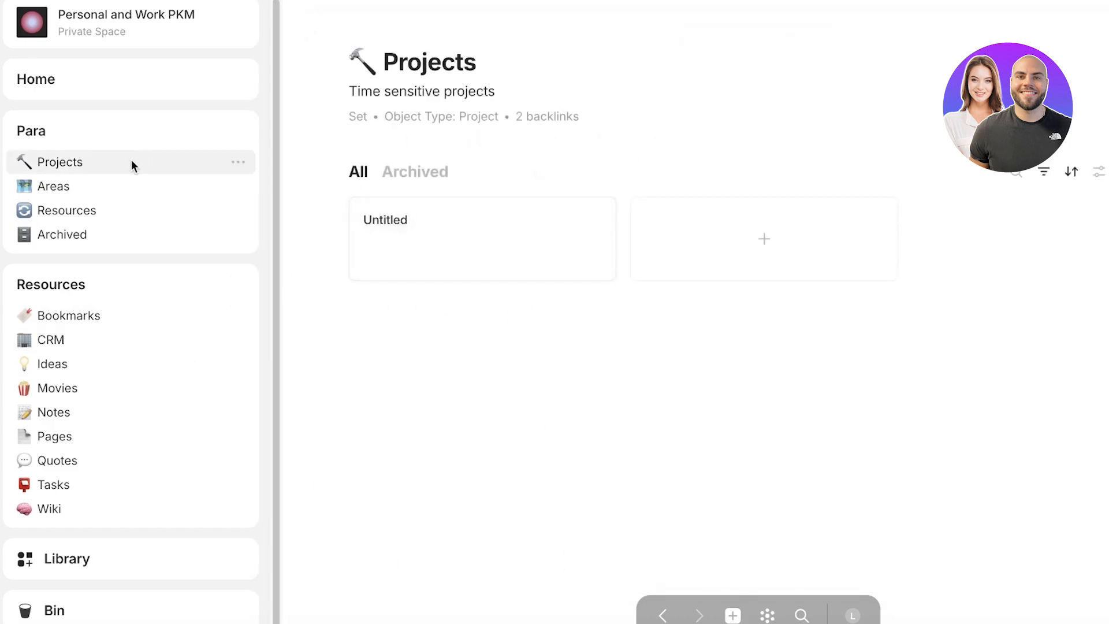